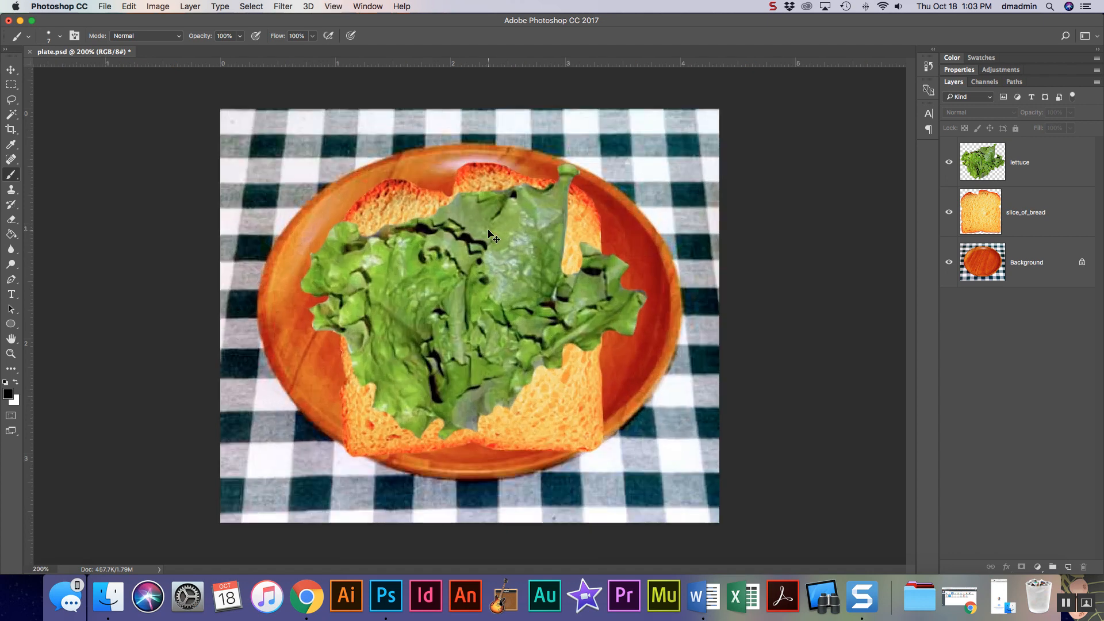
mouse_move(185, 596)
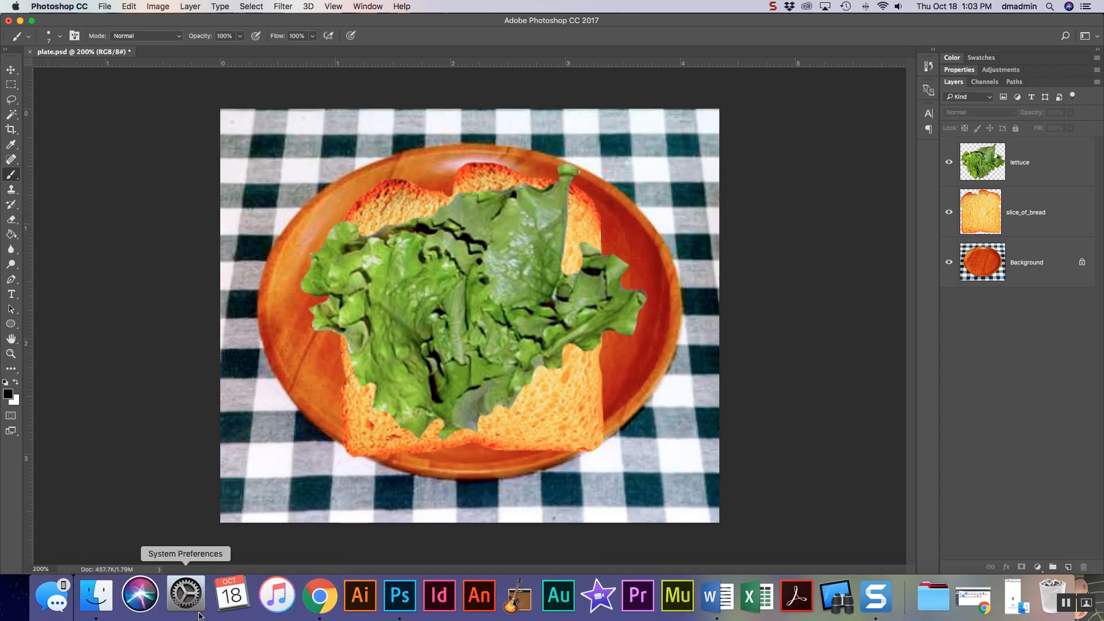
mouse_move(304, 594)
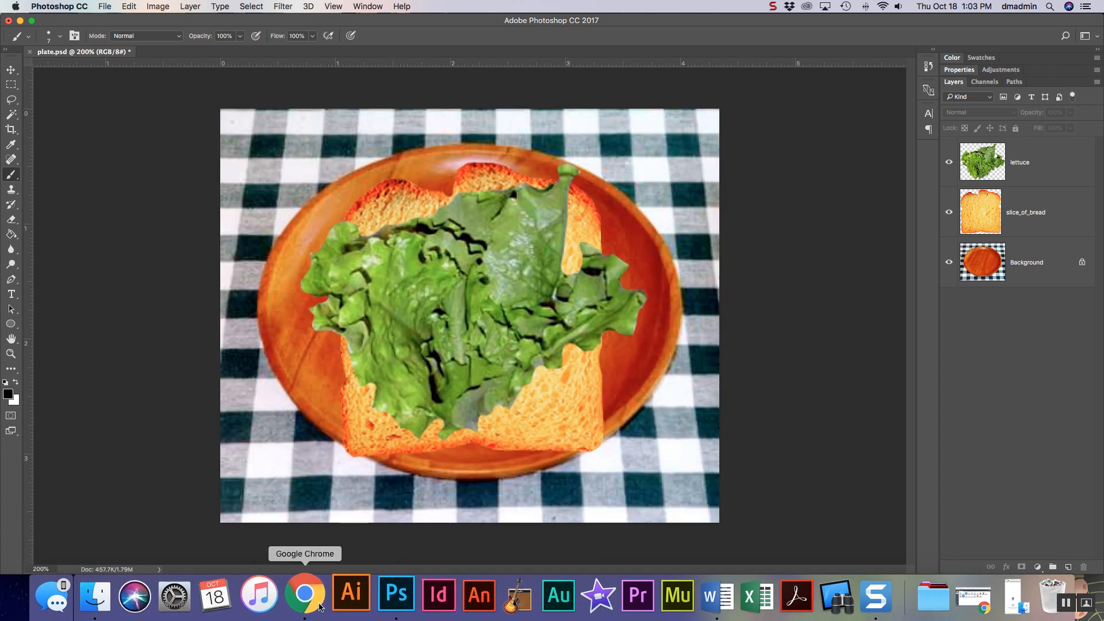
- Browse the Downloads folder in Finder to locate the ingredient images
click(108, 594)
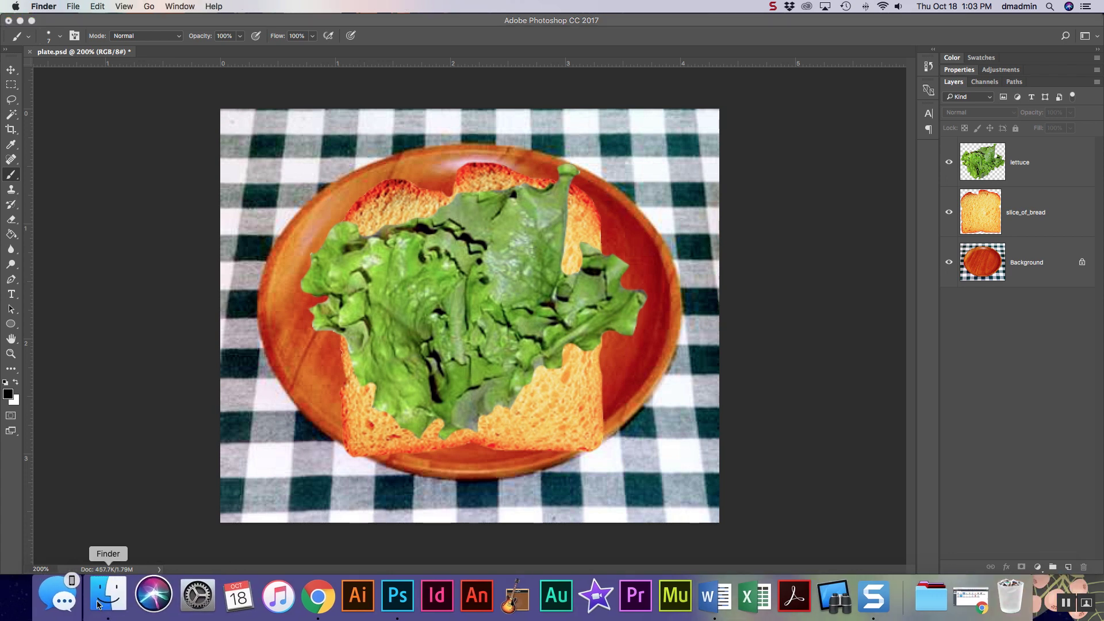
click(107, 599)
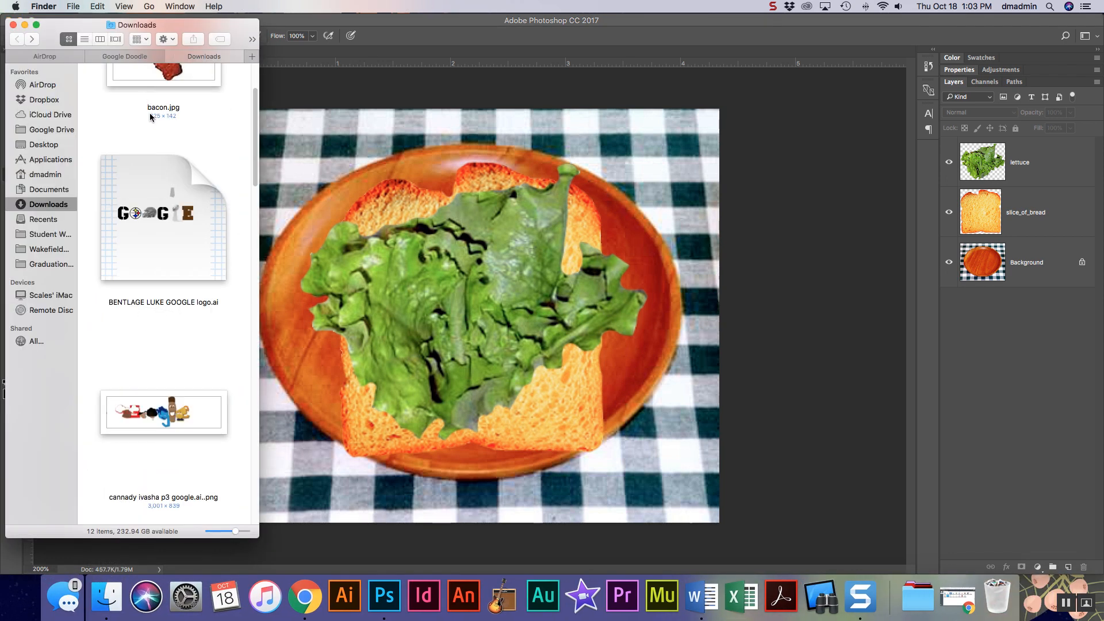
scroll(down, 3)
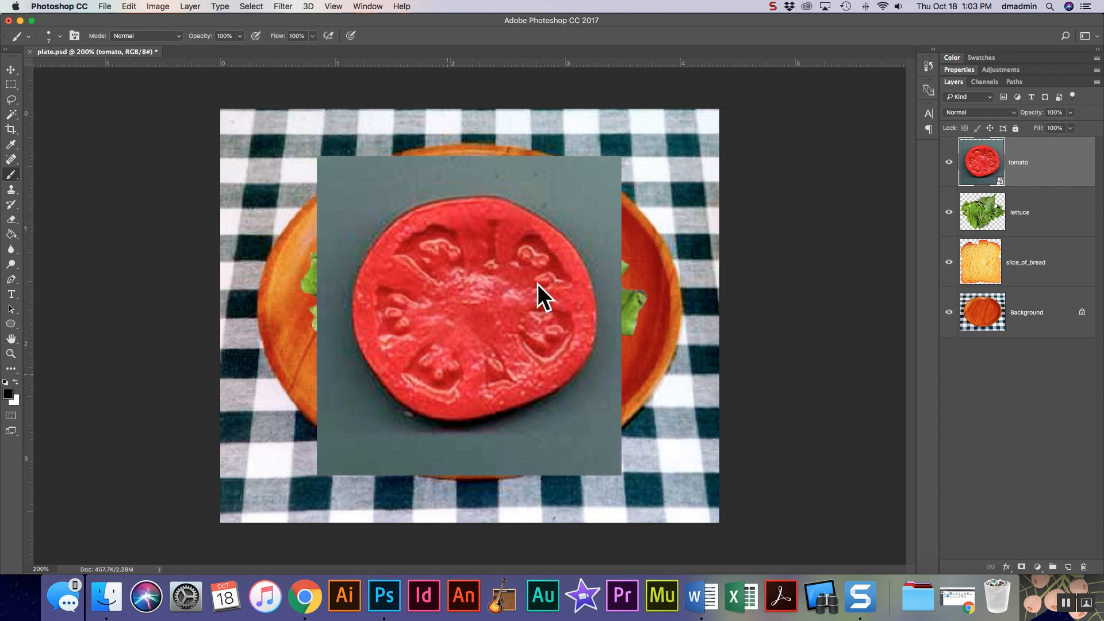
- Rasterize the placed tomato layer, select and delete its grey background, then deselect
right_click(981, 161)
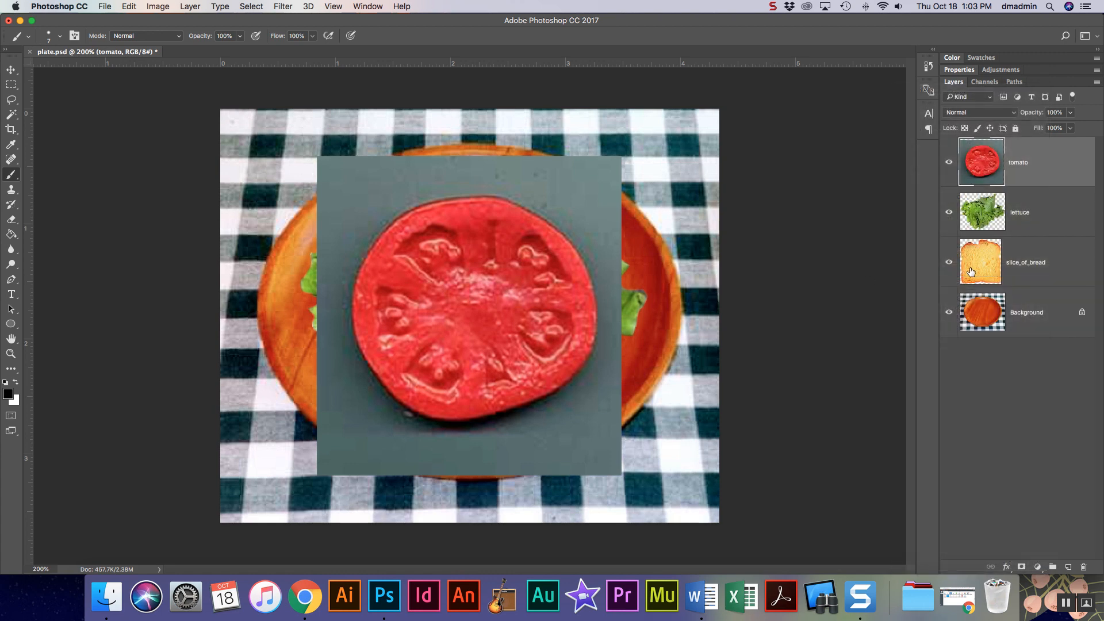
click(12, 115)
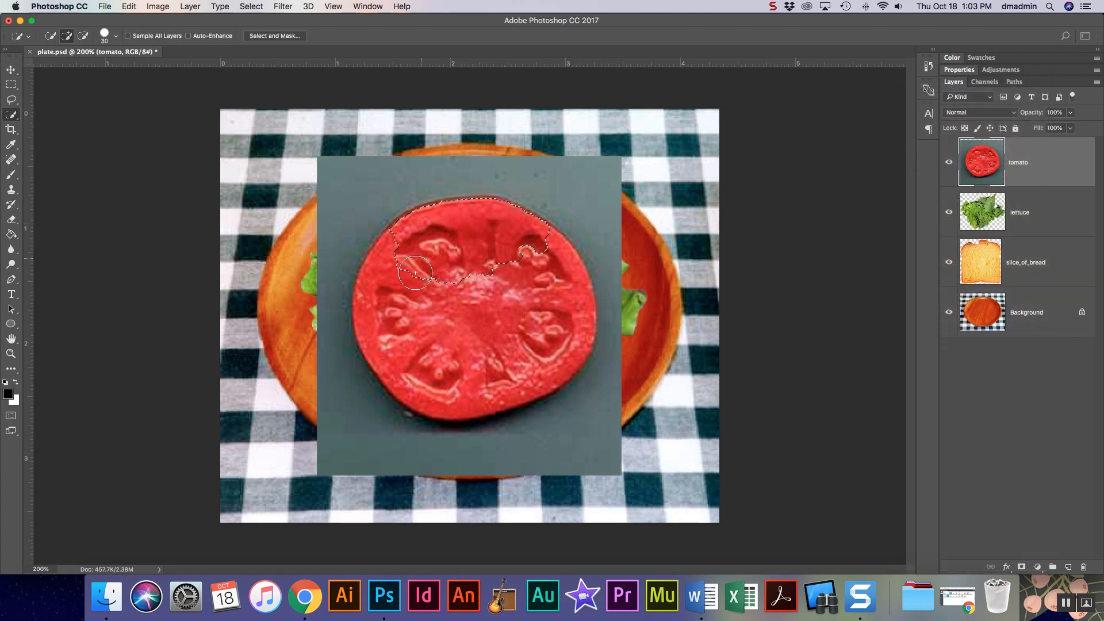
click(518, 371)
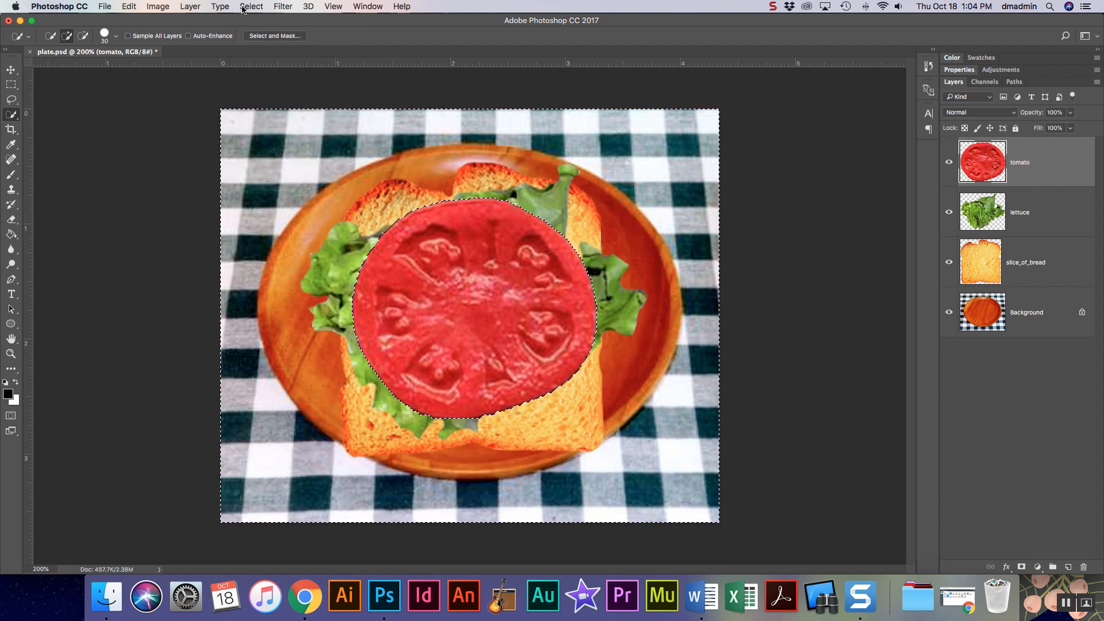
click(250, 7)
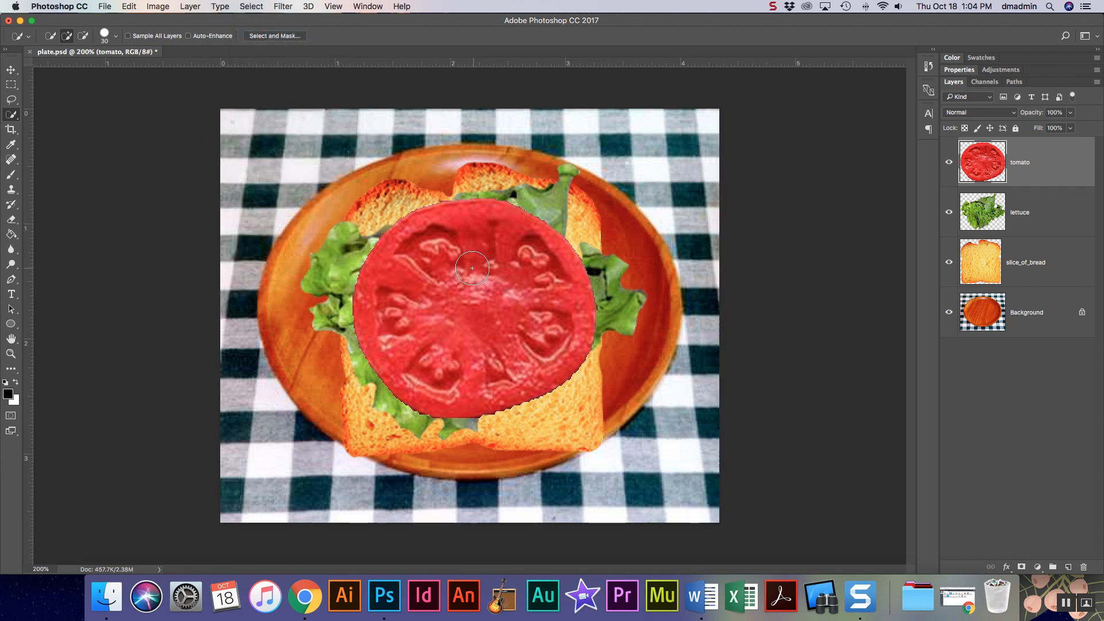
- Set the Eraser brush to 56 px and erase the jagged fringe around the tomato slice
click(59, 36)
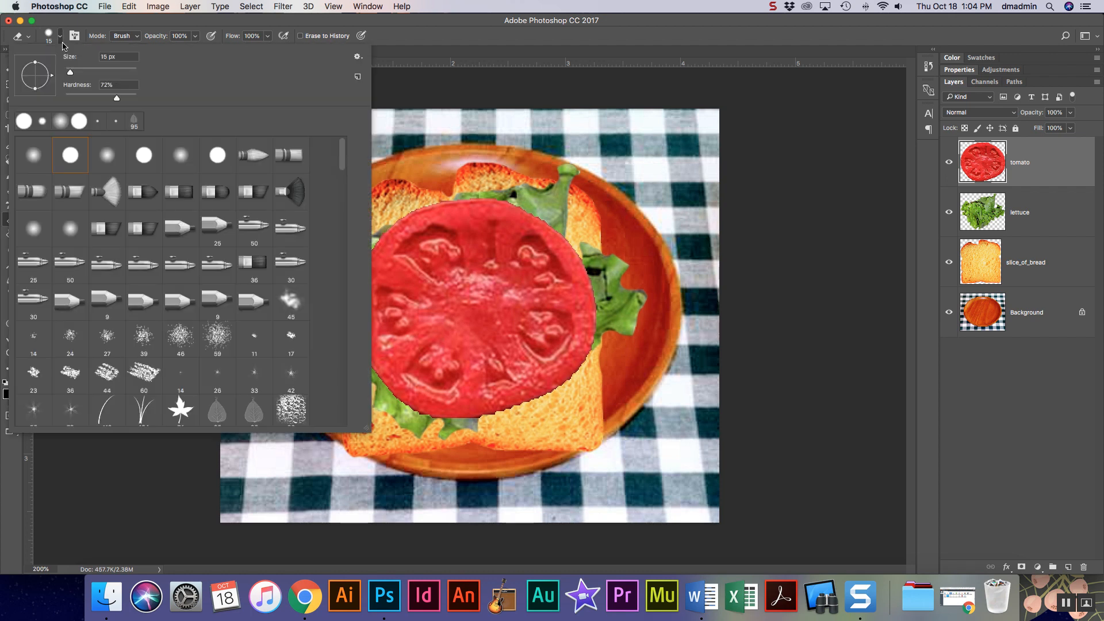
triple_click(116, 84)
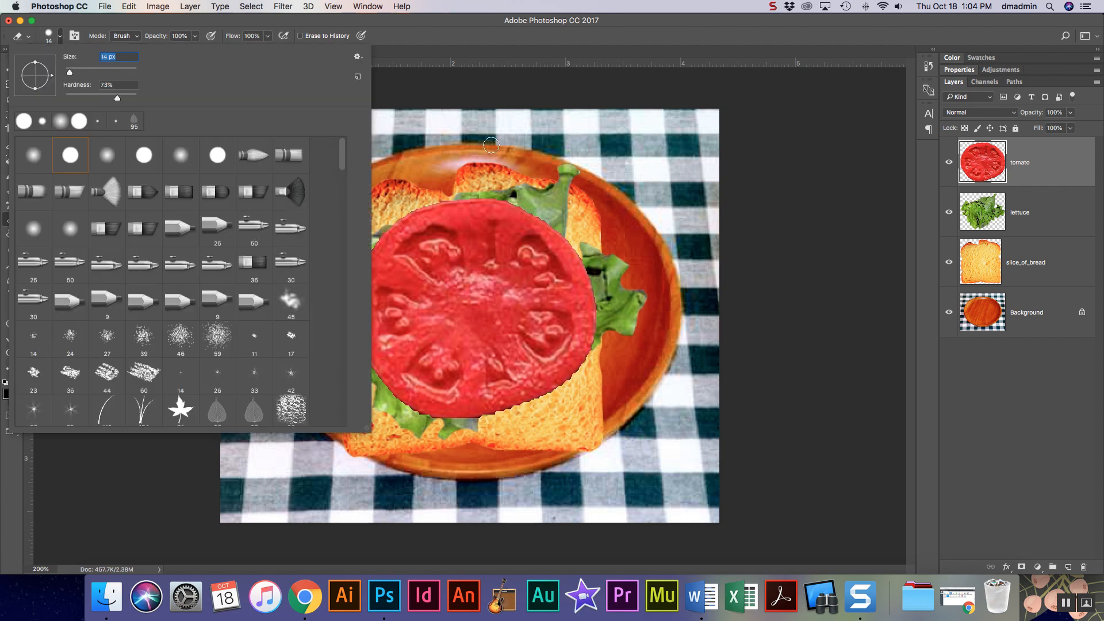
click(493, 145)
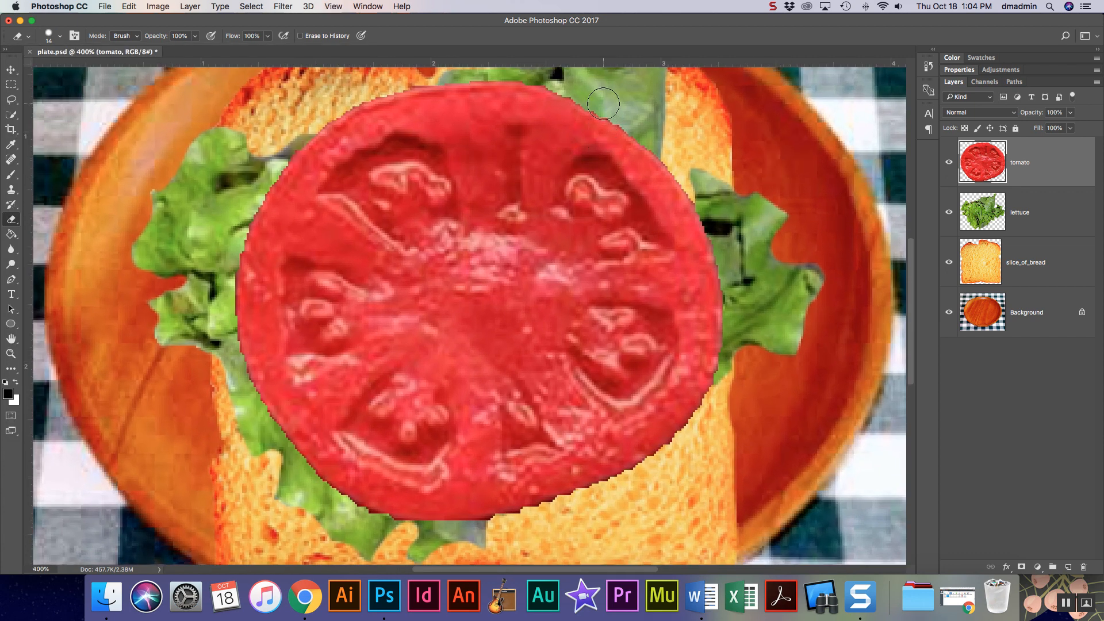
mouse_move(649, 159)
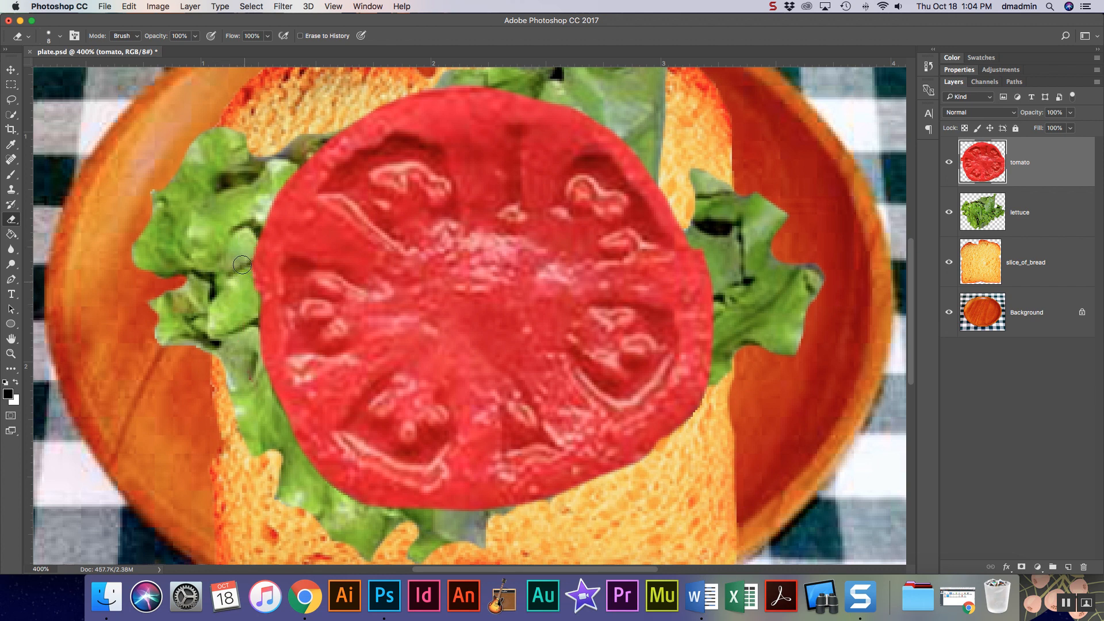
click(105, 597)
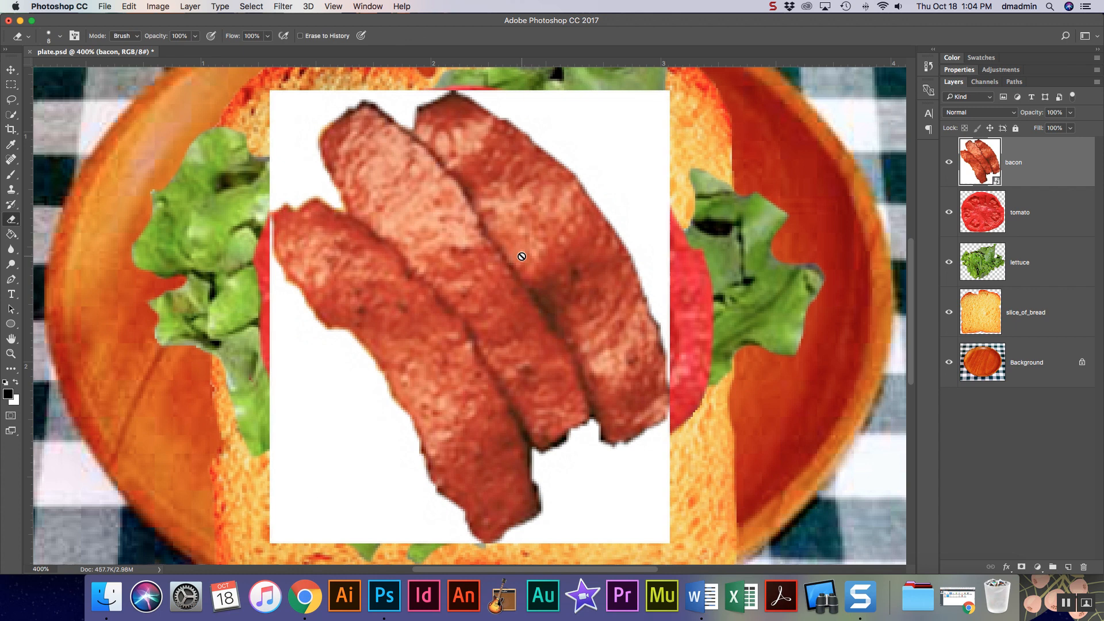
- Select the bacon's white background with the Magic Wand so it can be deleted
click(11, 115)
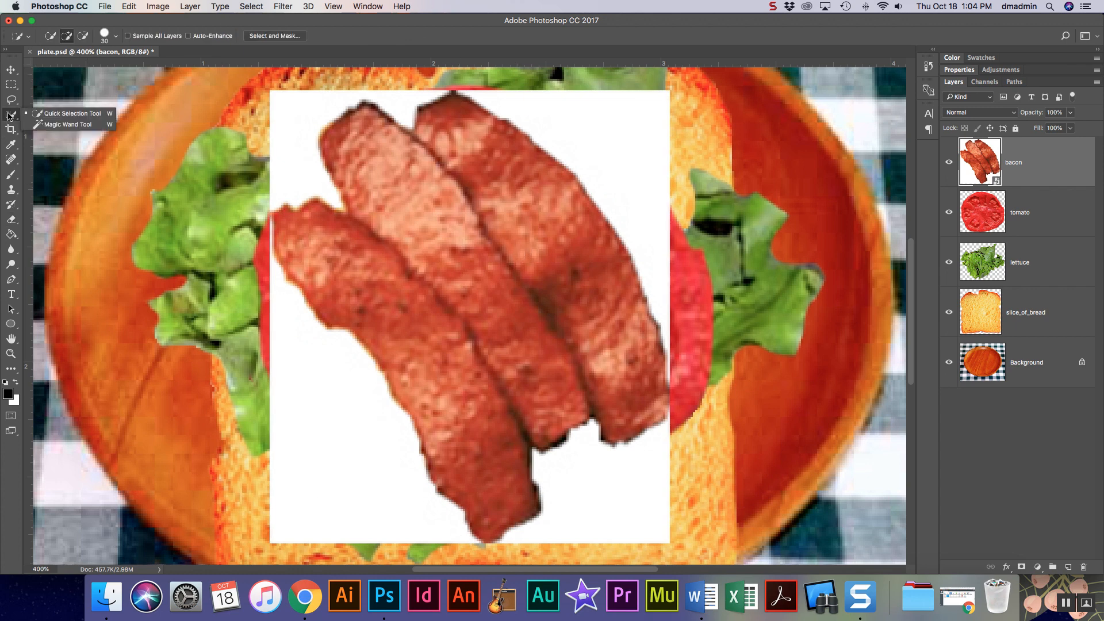
click(69, 124)
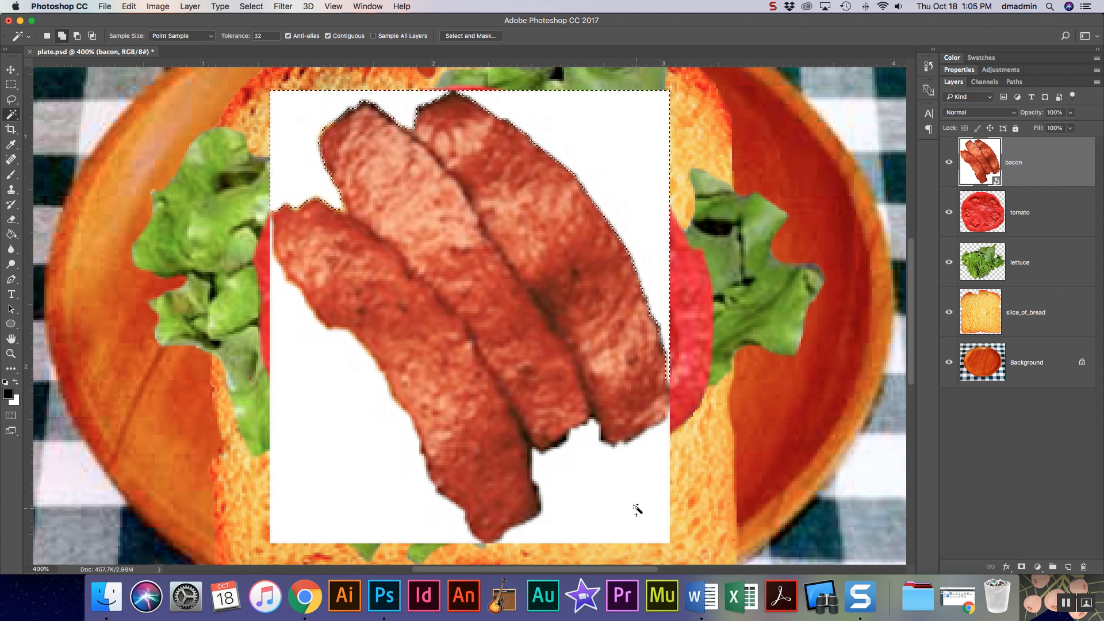
click(345, 497)
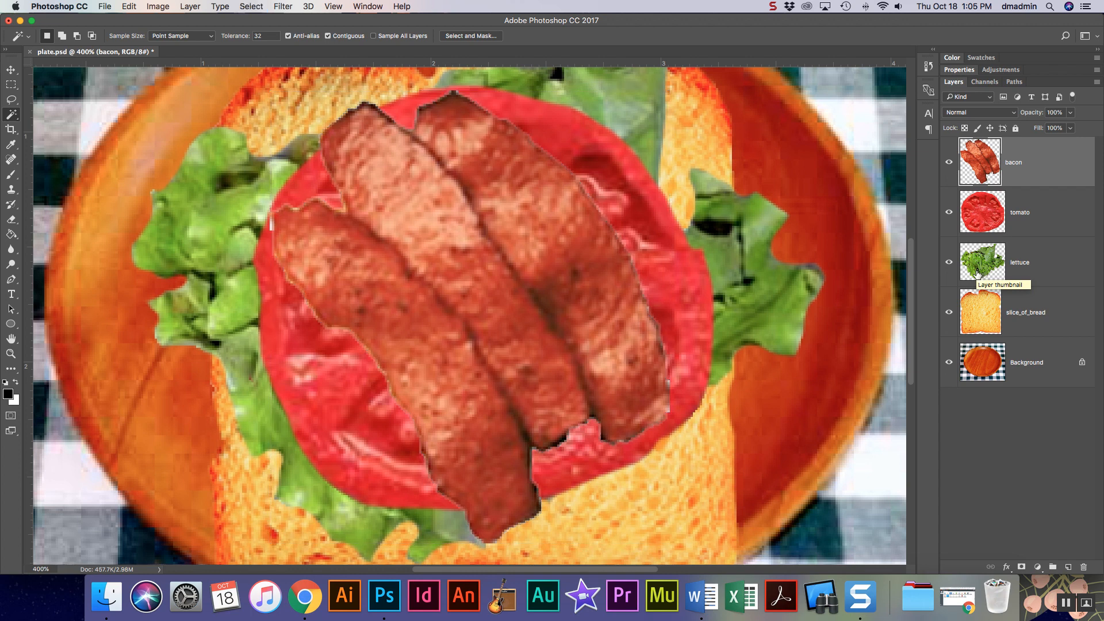
mouse_move(1076, 132)
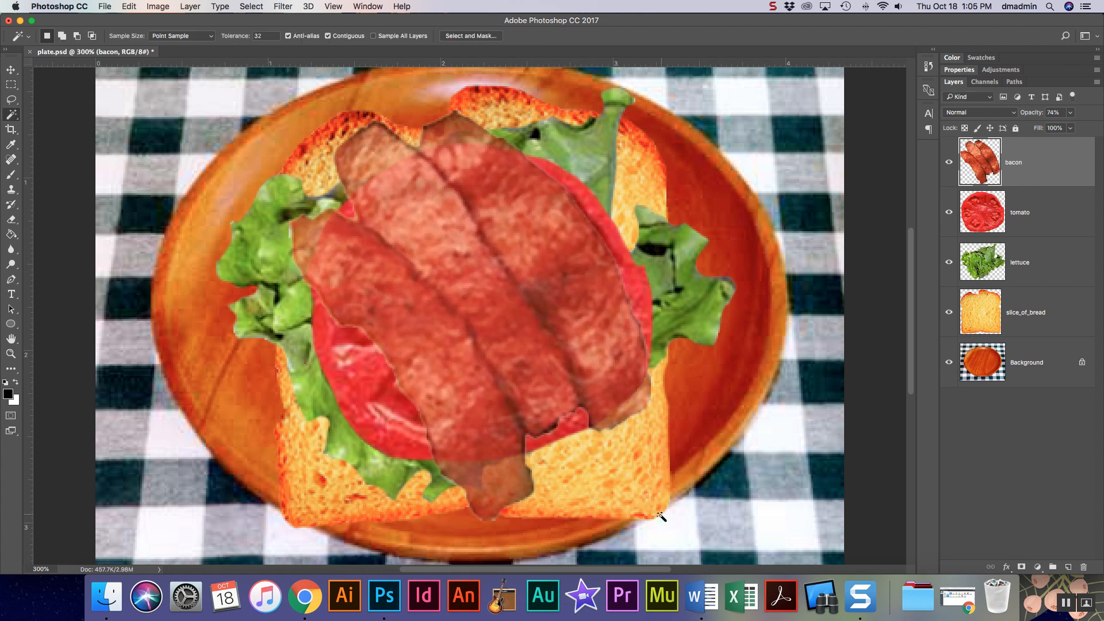
- Erase the leftover fringe along the bacon strips' edges
click(12, 218)
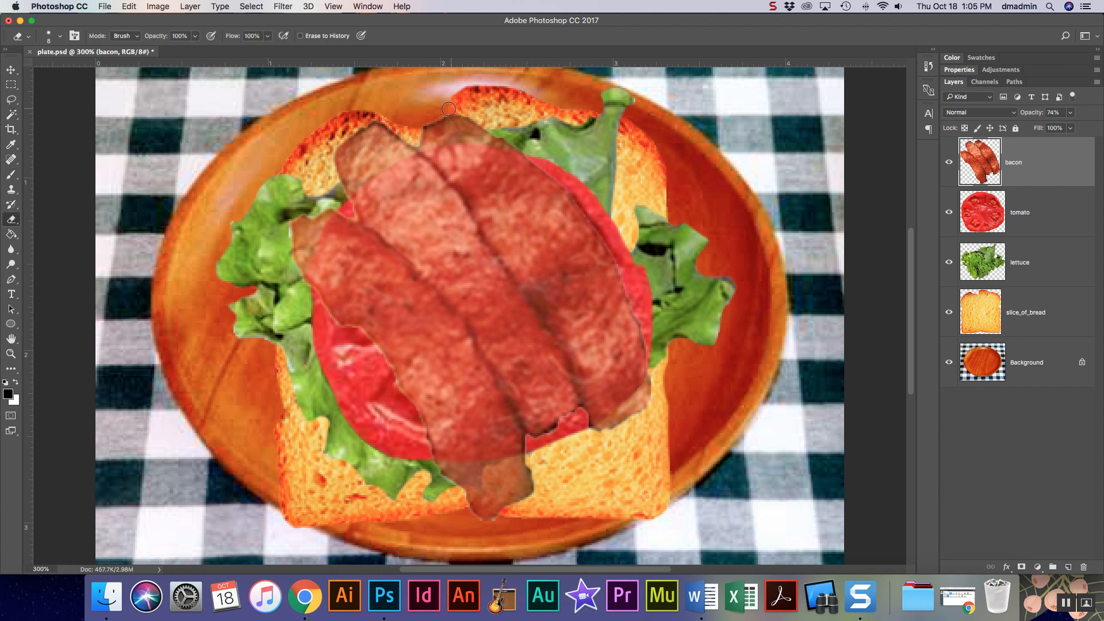
mouse_move(638, 295)
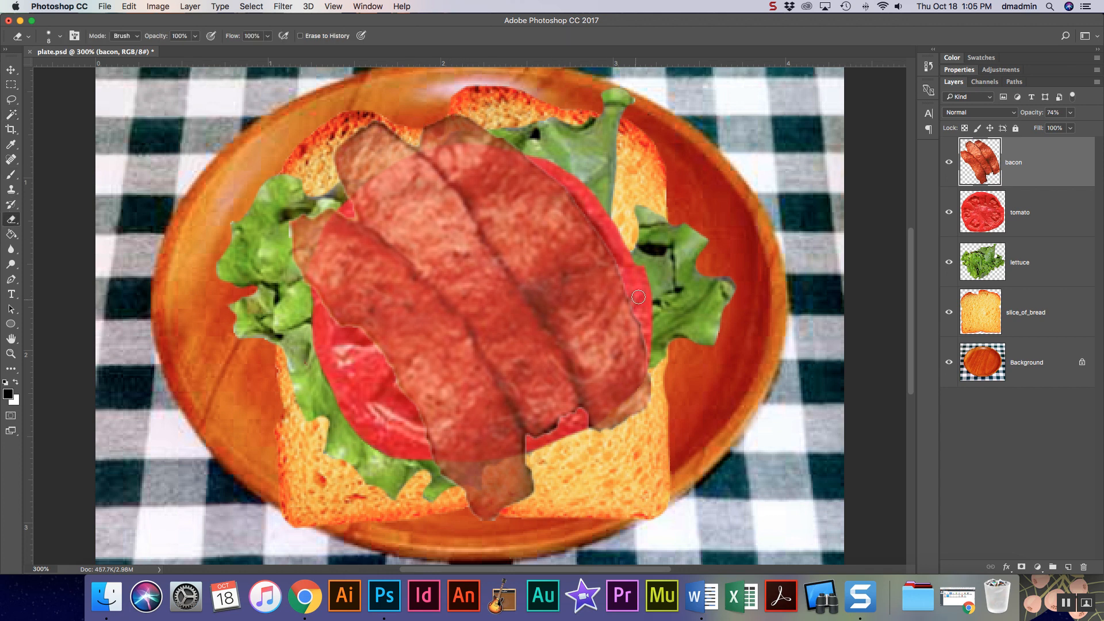
mouse_move(631, 293)
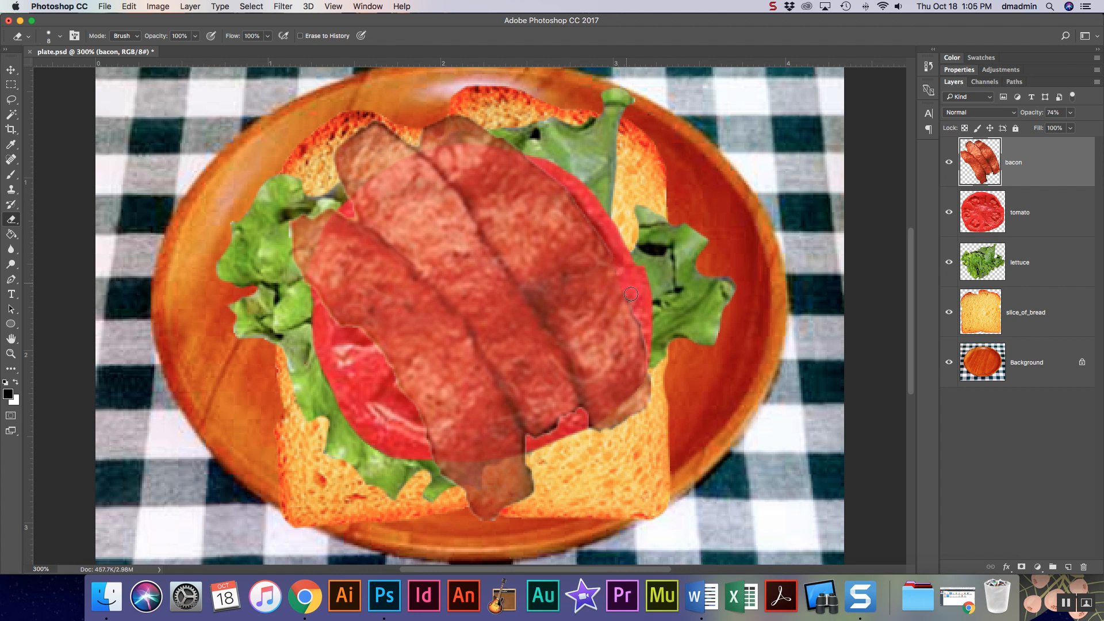
mouse_move(655, 322)
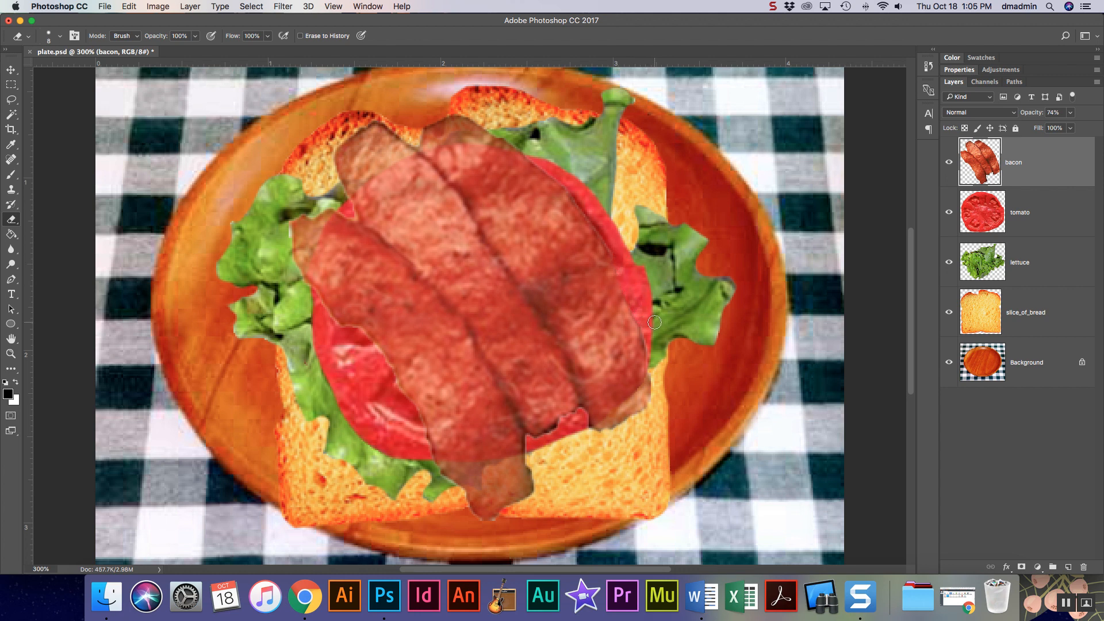
mouse_move(479, 187)
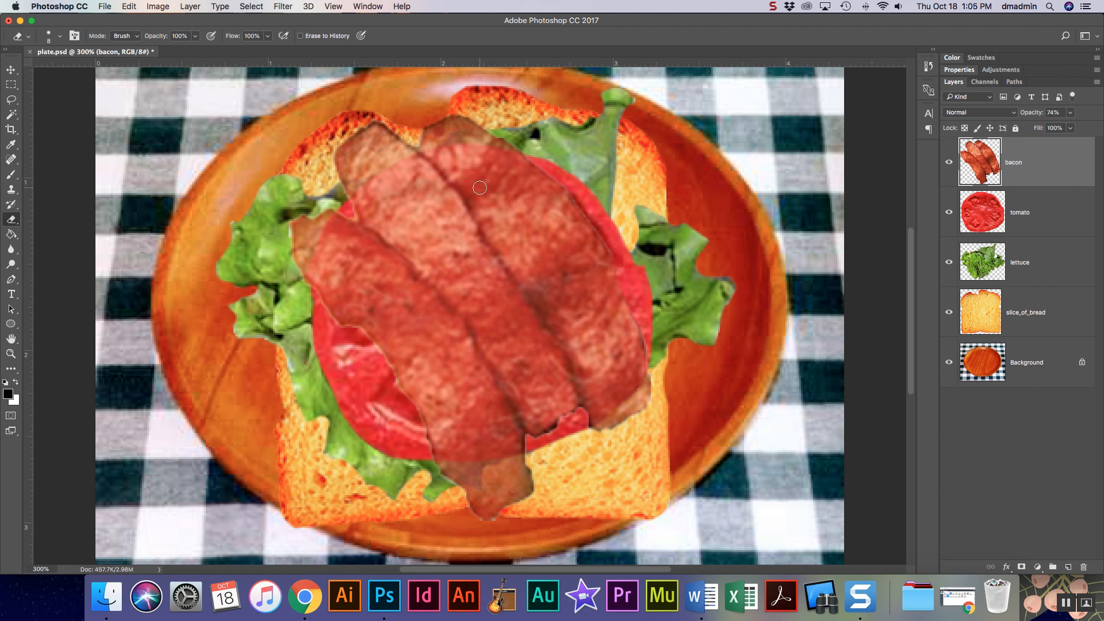
mouse_move(1080, 482)
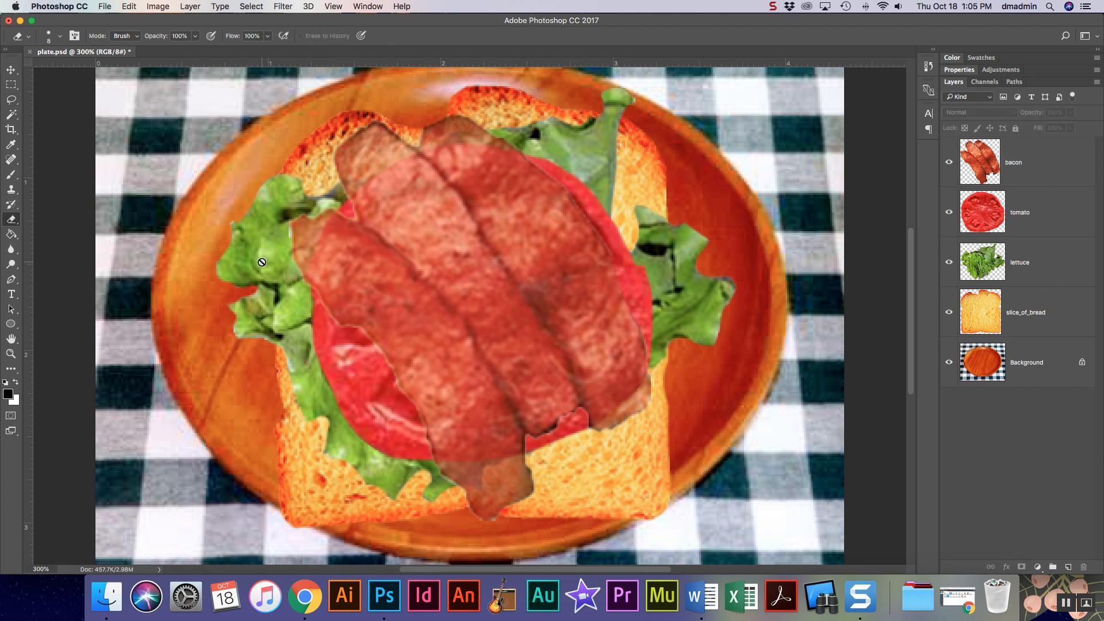
mouse_move(1008, 335)
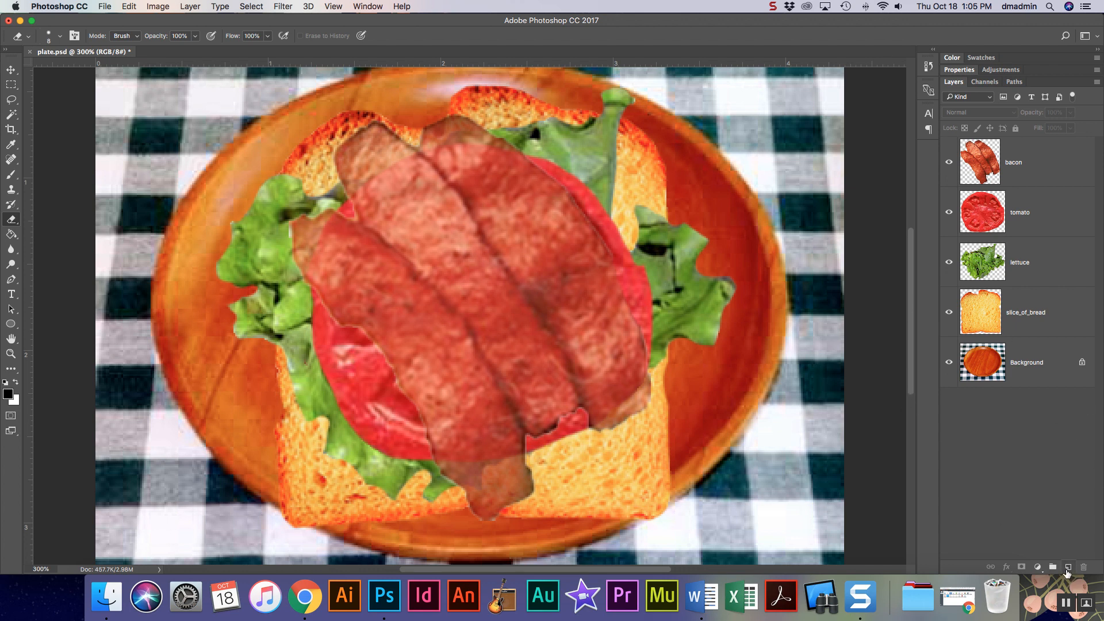
mouse_move(1068, 567)
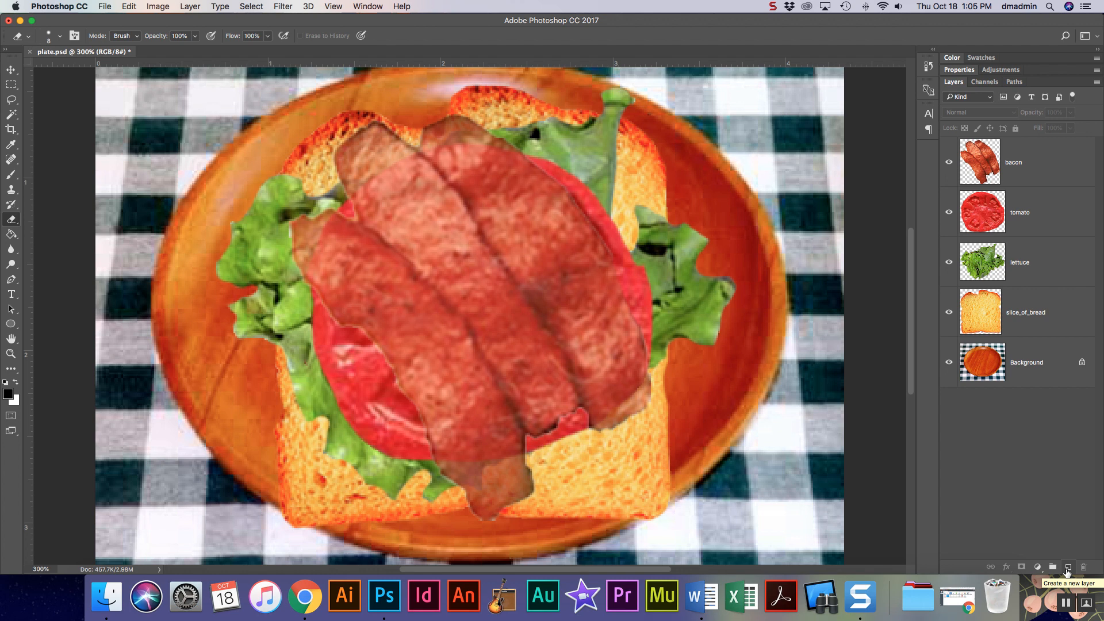
- Create a new empty layer named Mustard above the bacon
click(190, 7)
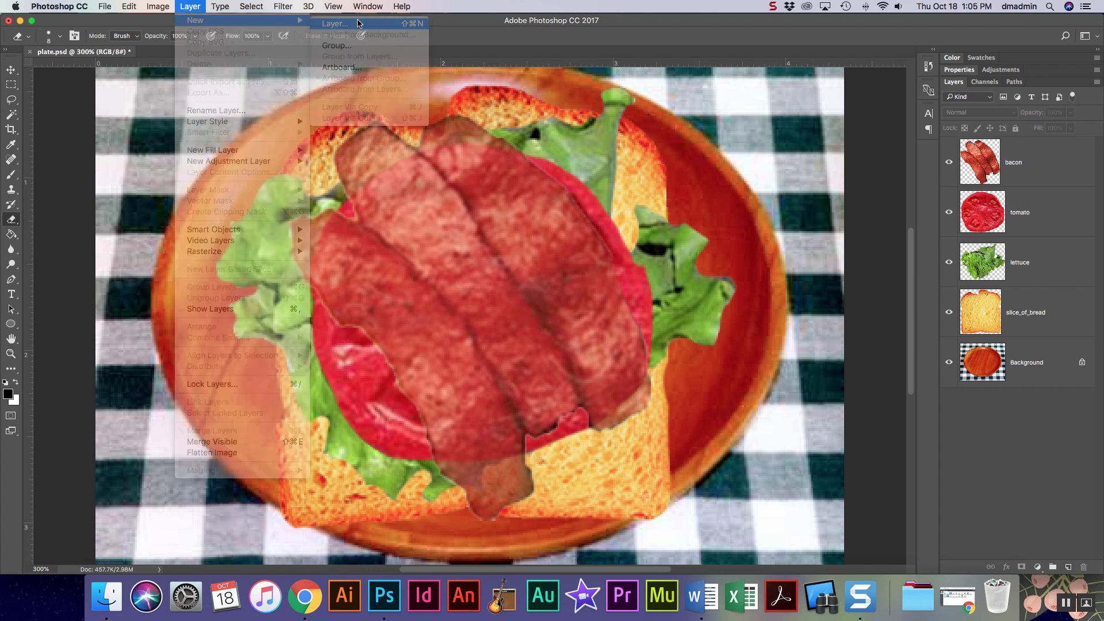
click(334, 23)
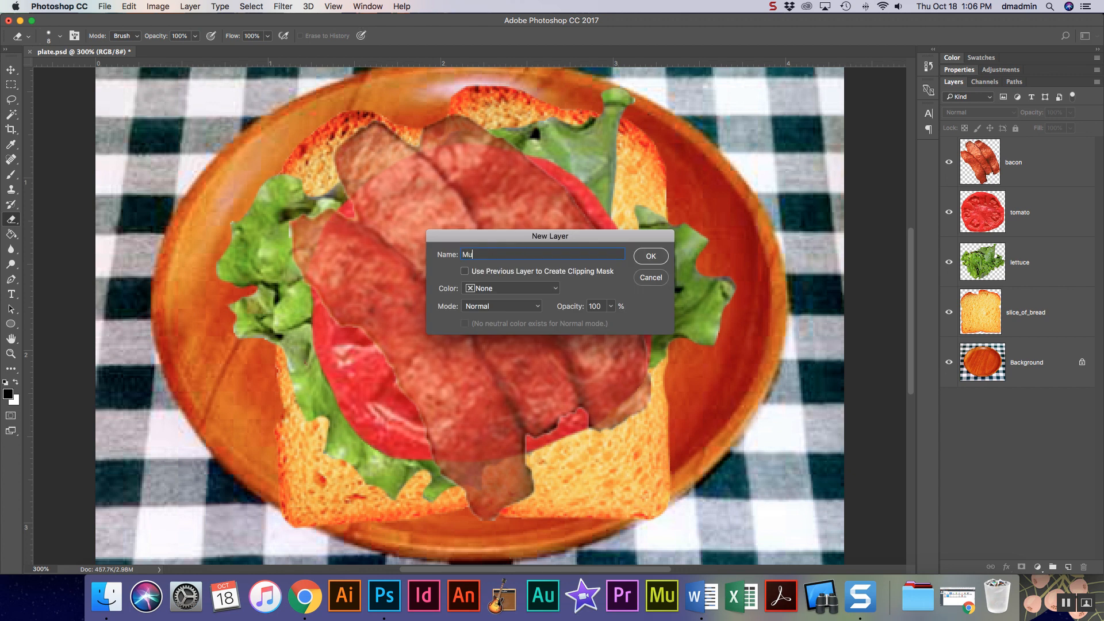
text(stard)
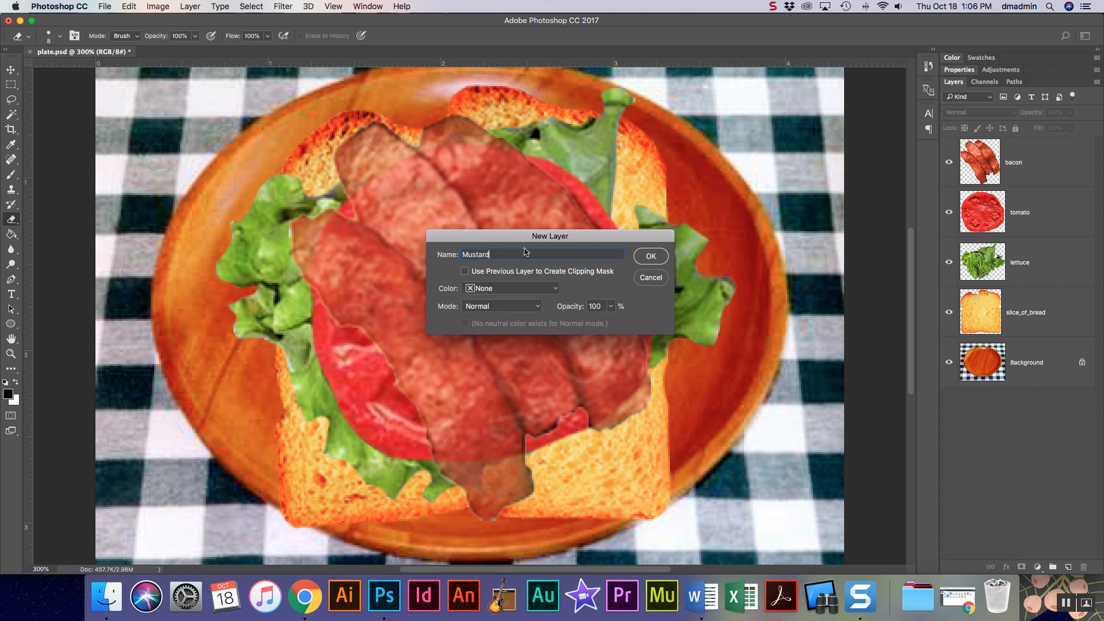
click(649, 255)
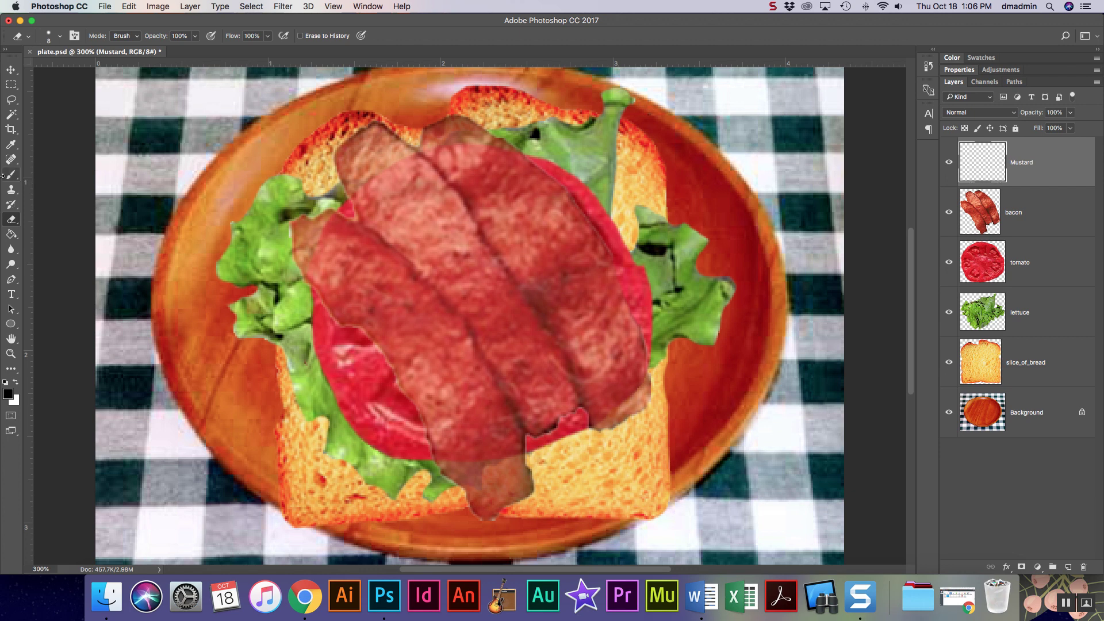
click(8, 393)
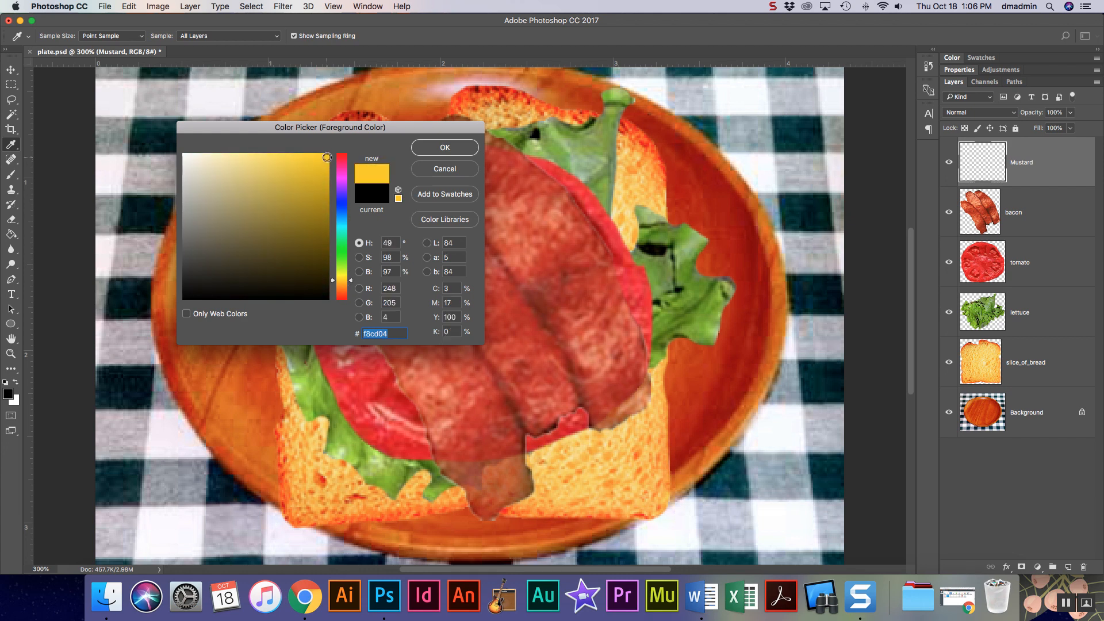
- Set the foreground colour to bright mustard yellow (#ffd304)
click(326, 154)
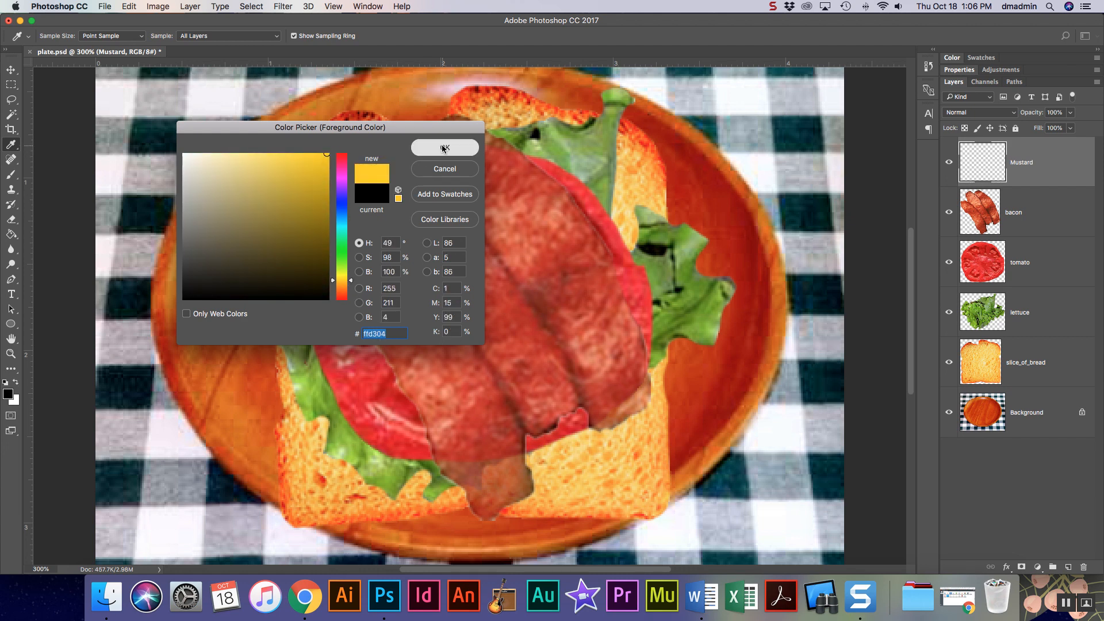
click(444, 148)
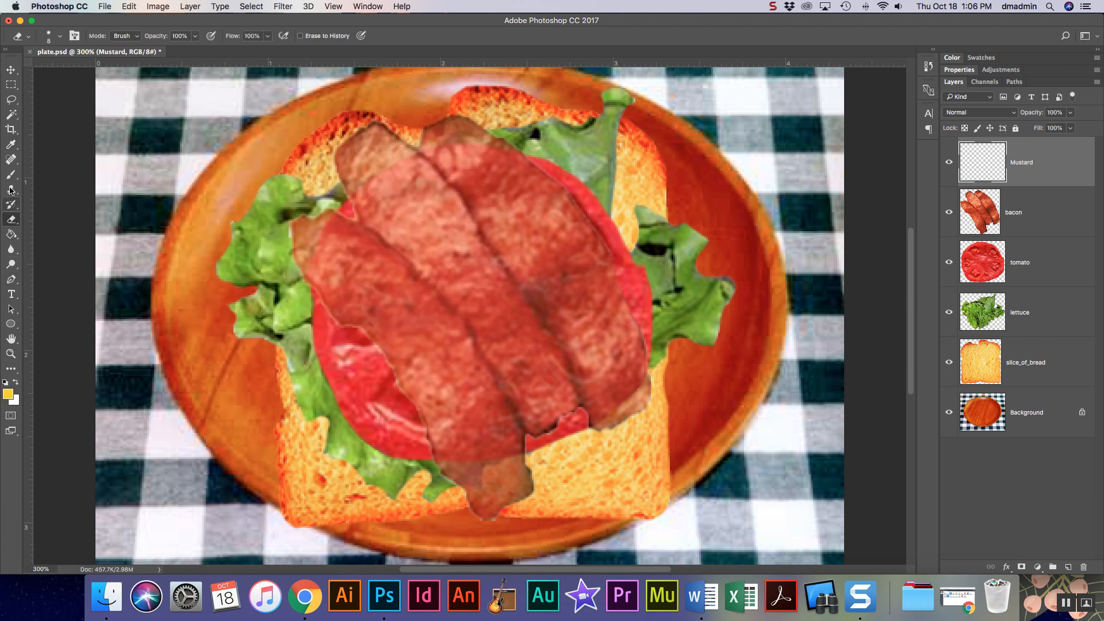
- With a 54 px, 100% hard brush, paint a yellow mustard zigzag across the sandwich
click(59, 36)
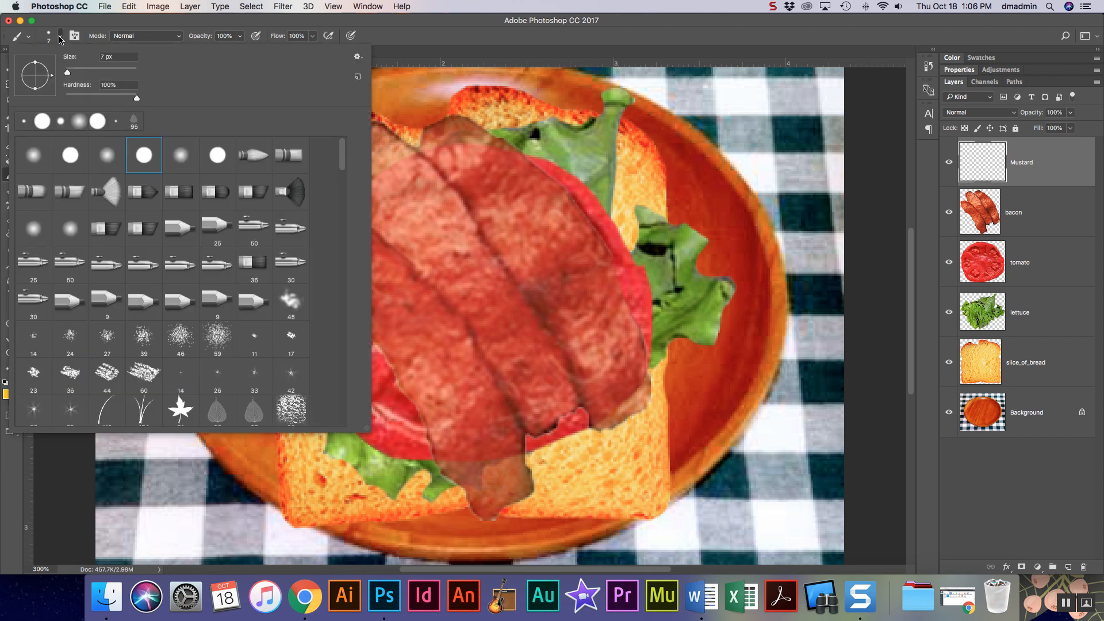
triple_click(117, 84)
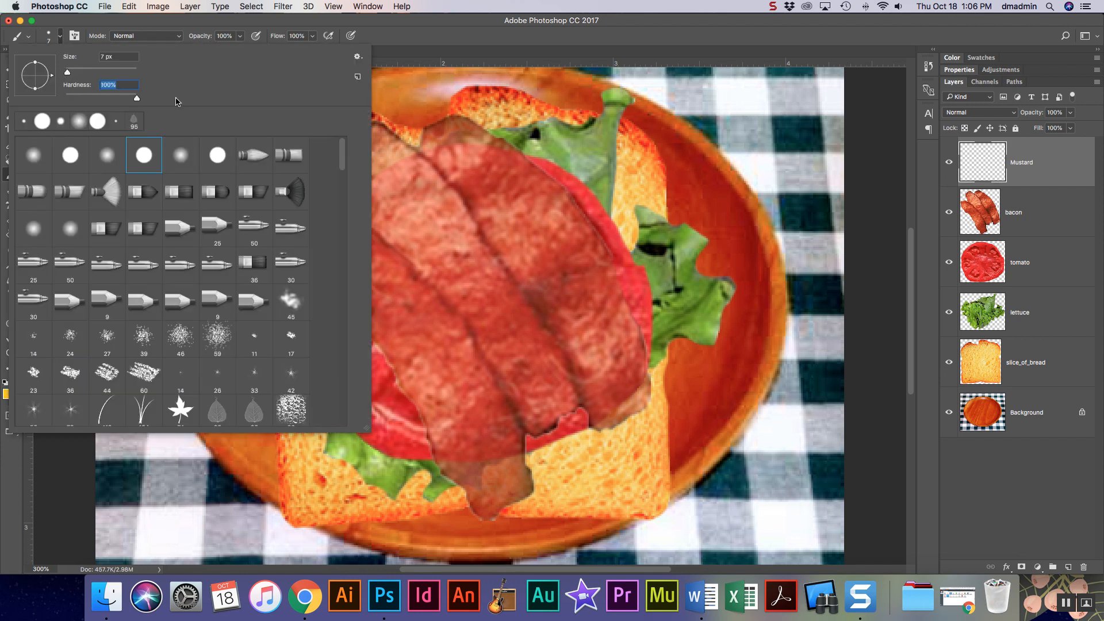
mouse_move(136, 103)
text(54)
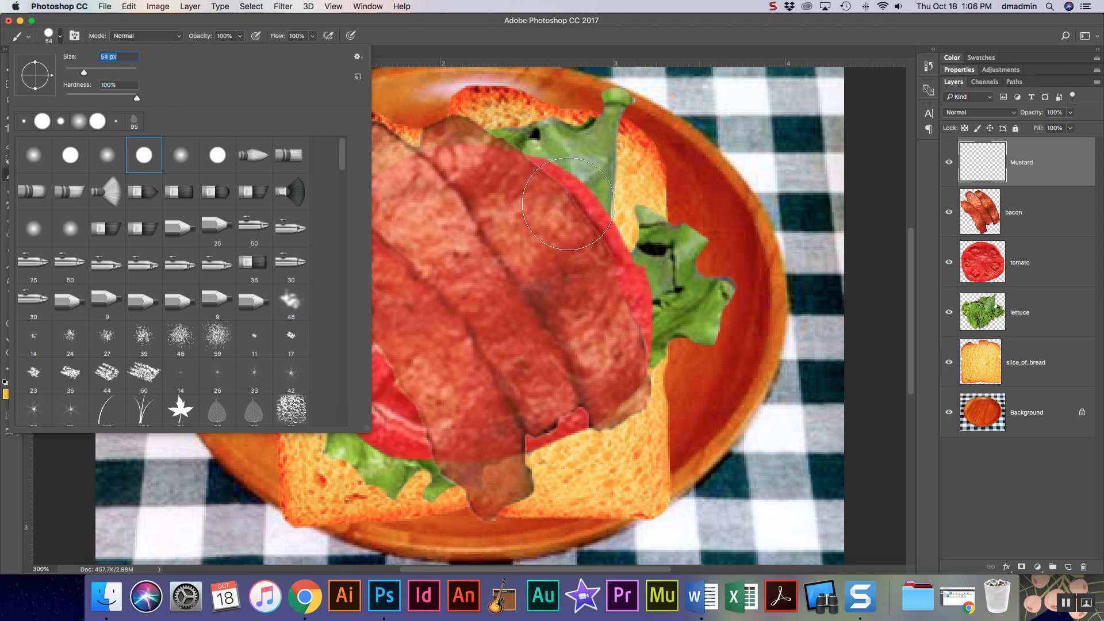
drag(83, 71, 80, 72)
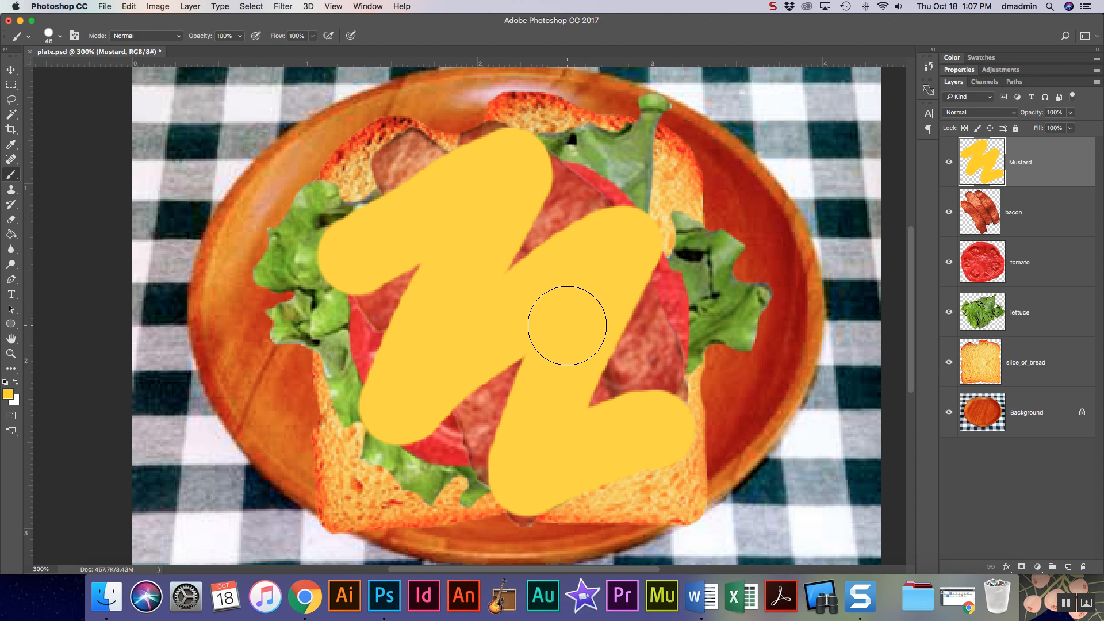
mouse_move(767, 232)
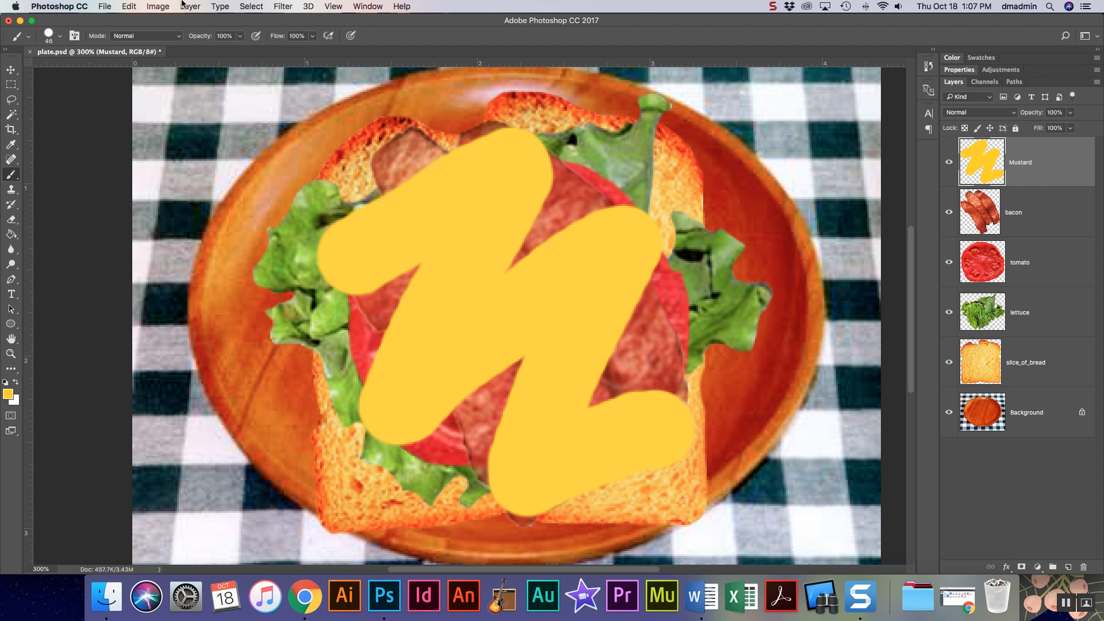
- Apply a Bevel & Emboss layer style with Pillow Emboss to the Mustard layer
click(190, 7)
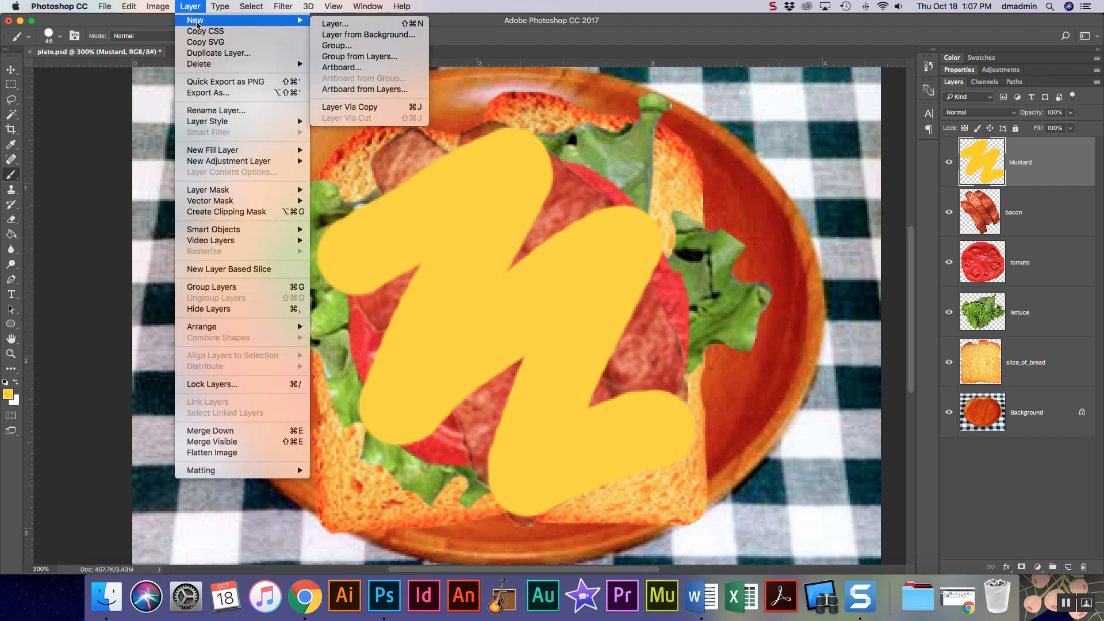
mouse_move(195, 20)
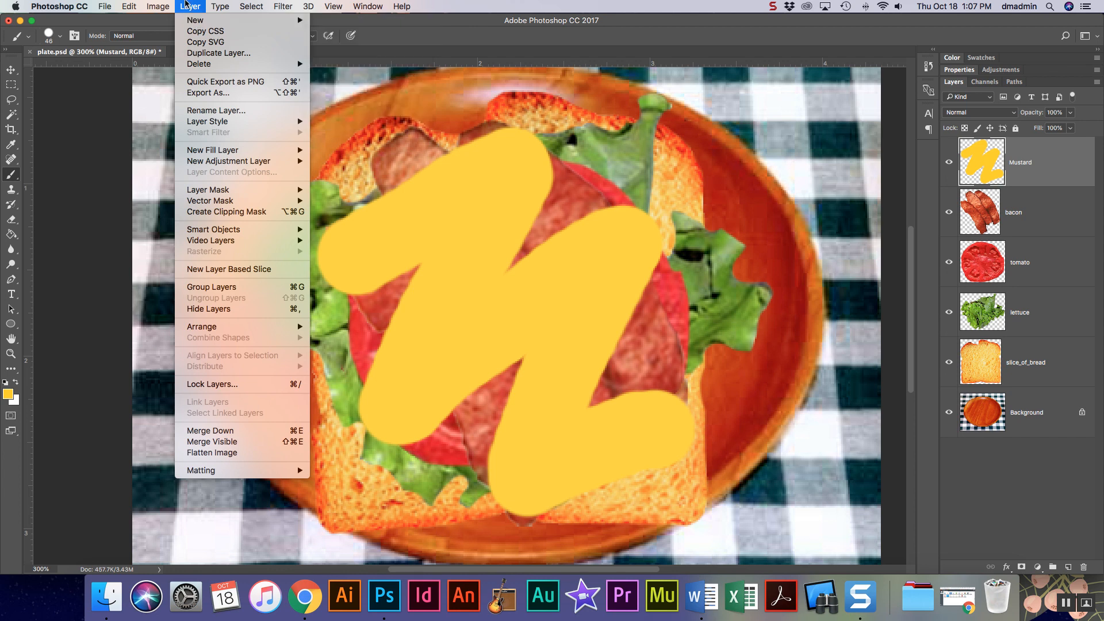
mouse_move(207, 121)
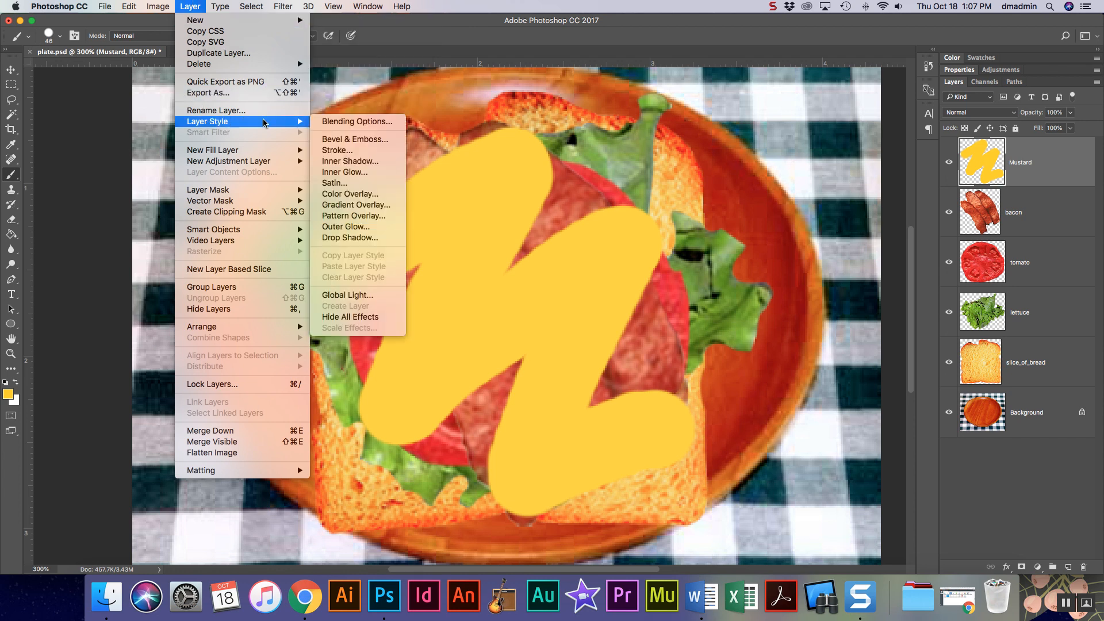
mouse_move(356, 140)
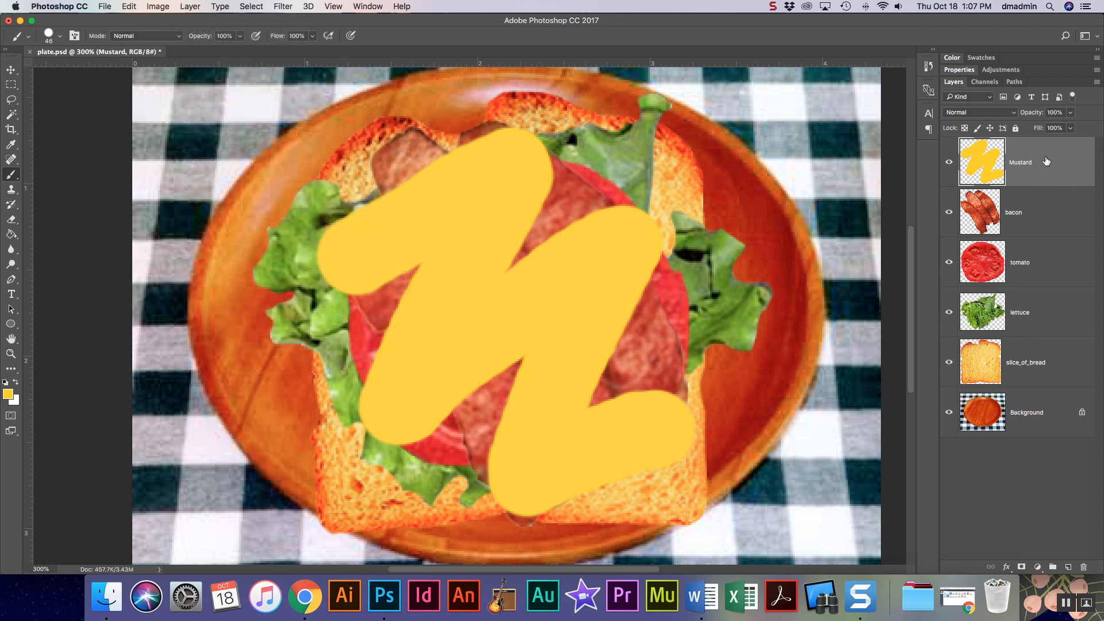
mouse_move(1055, 167)
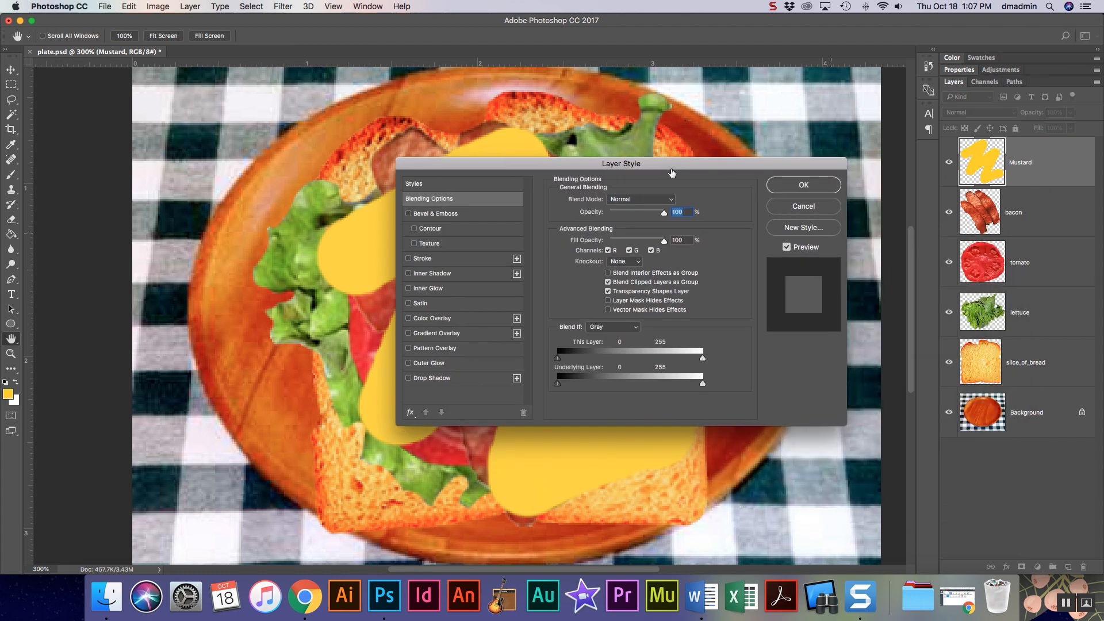
click(435, 214)
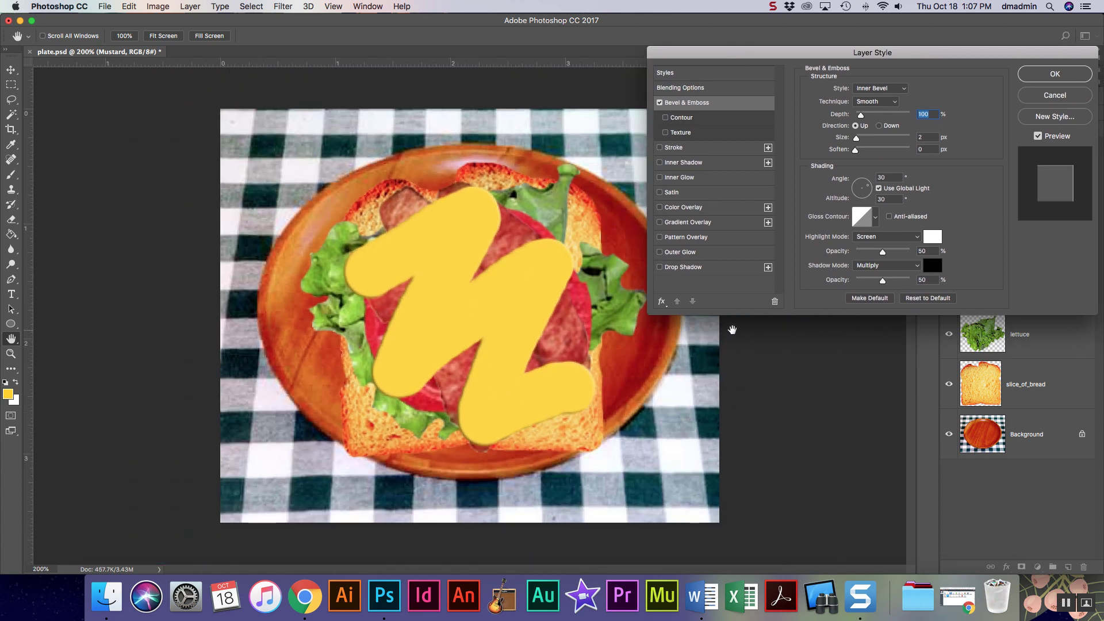
click(879, 89)
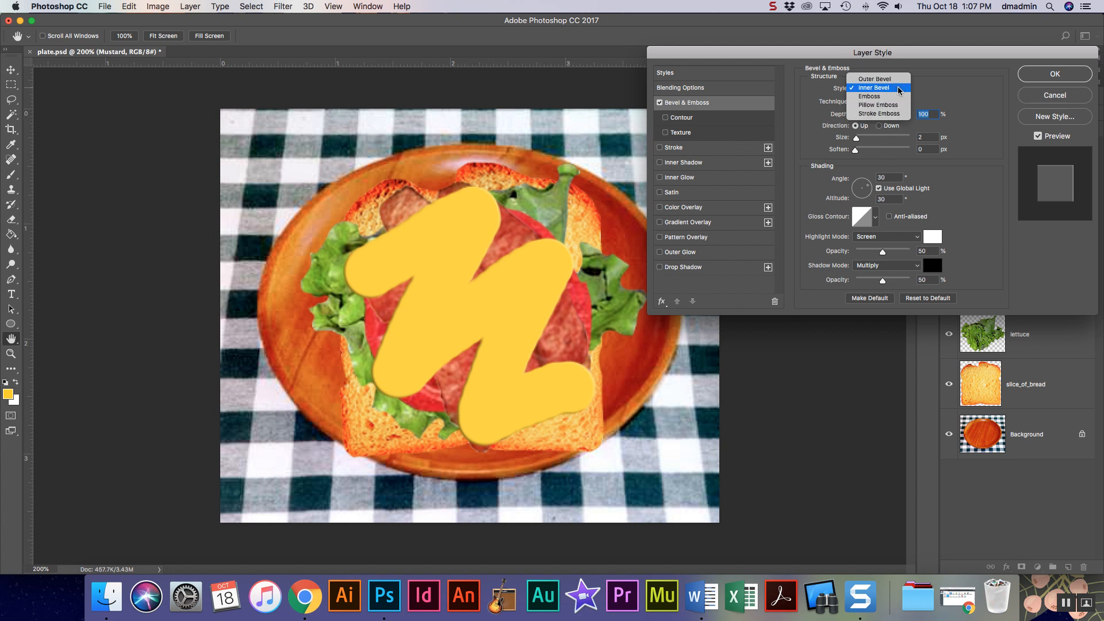
click(878, 105)
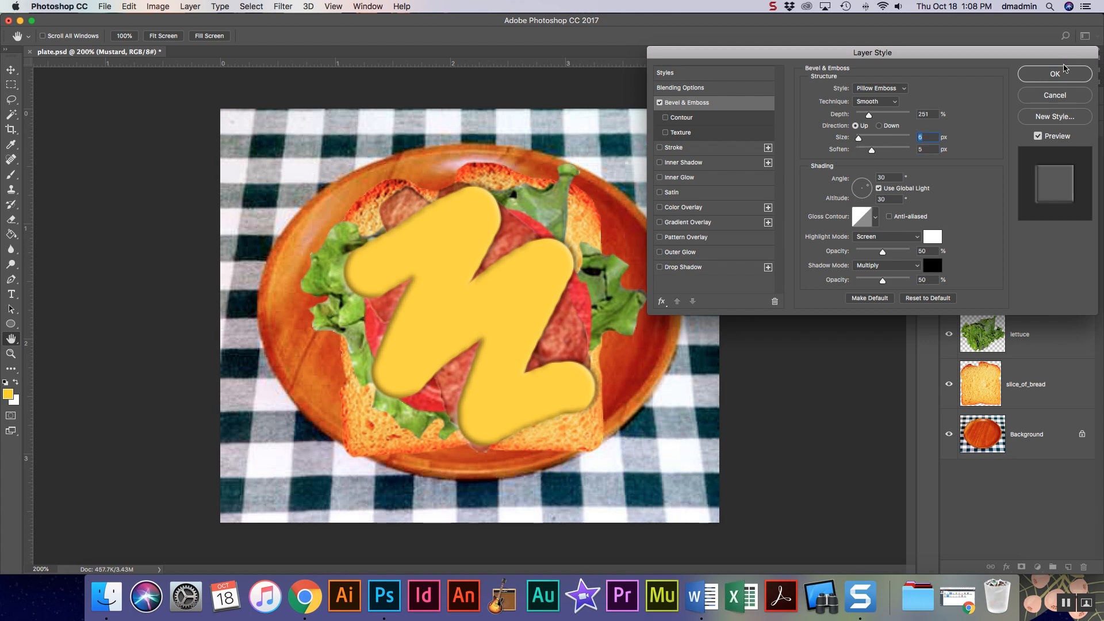
click(1055, 74)
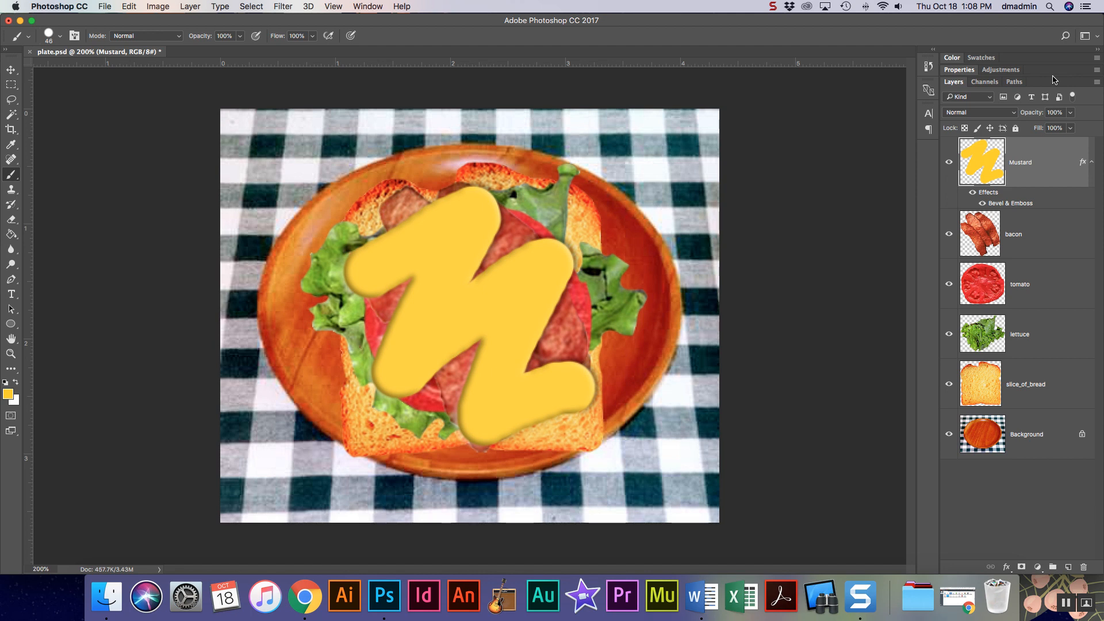
mouse_move(1038, 219)
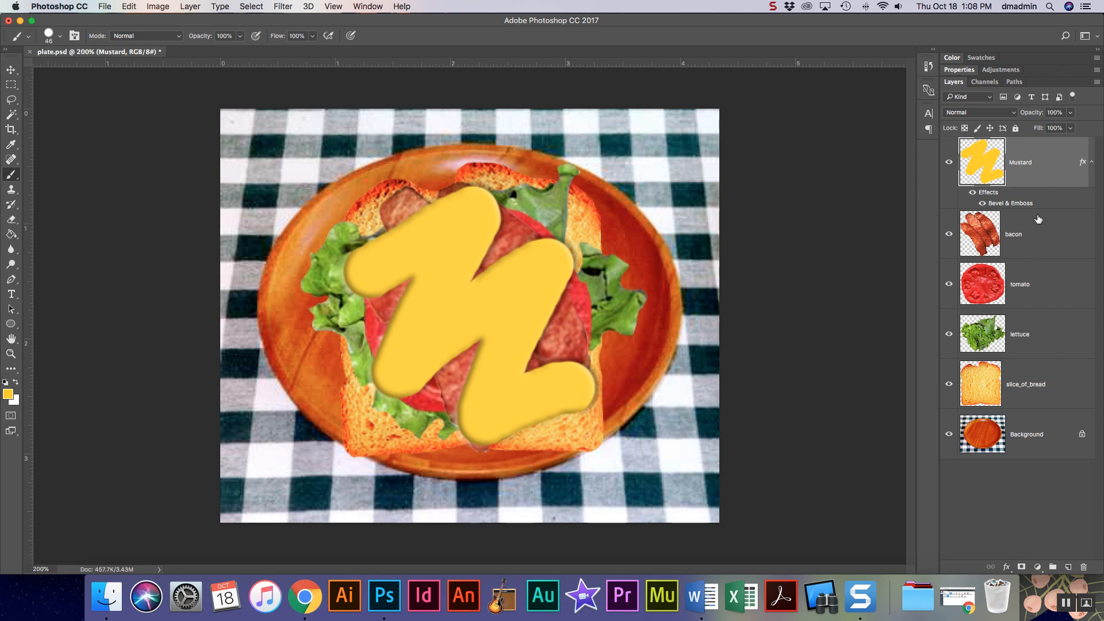
mouse_move(1089, 375)
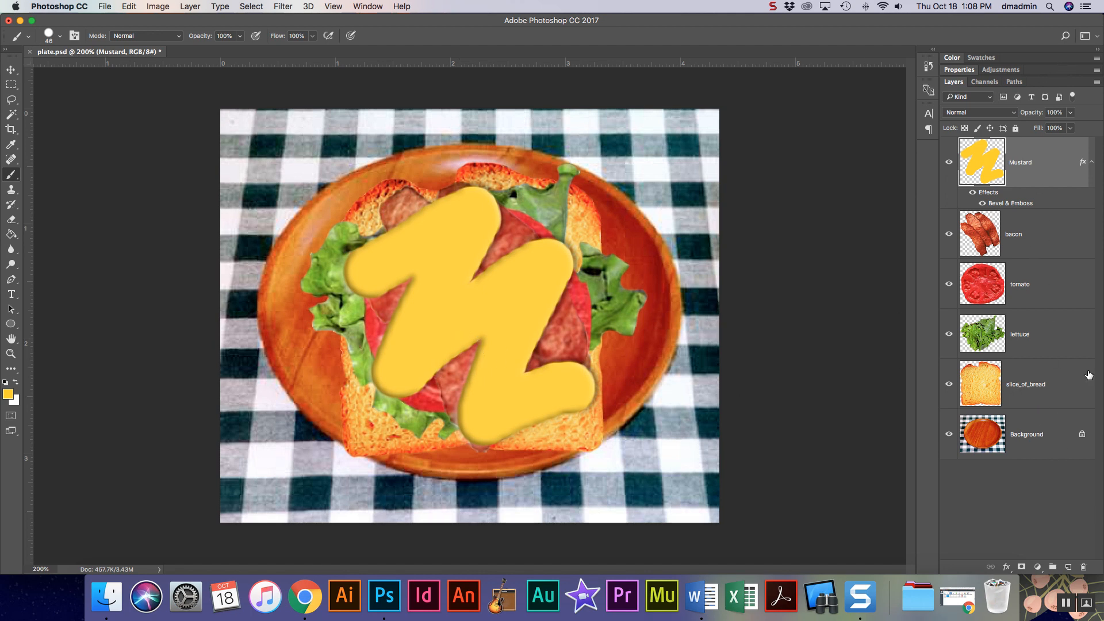
- Duplicate the slice_of_bread layer and move the copy to the top of the stack
click(1022, 384)
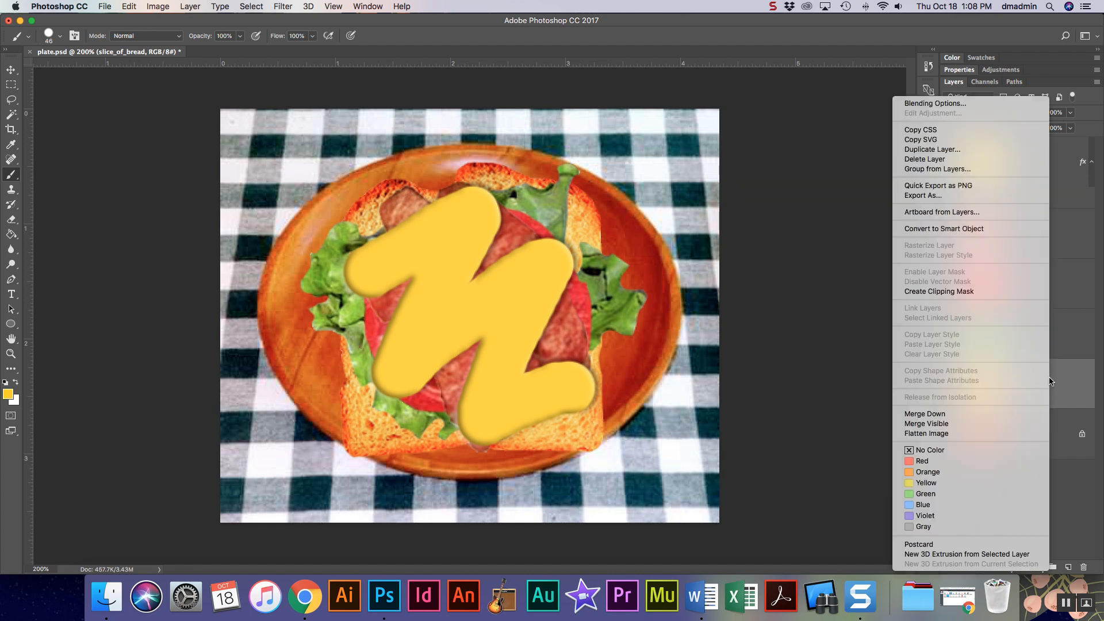
mouse_move(932, 150)
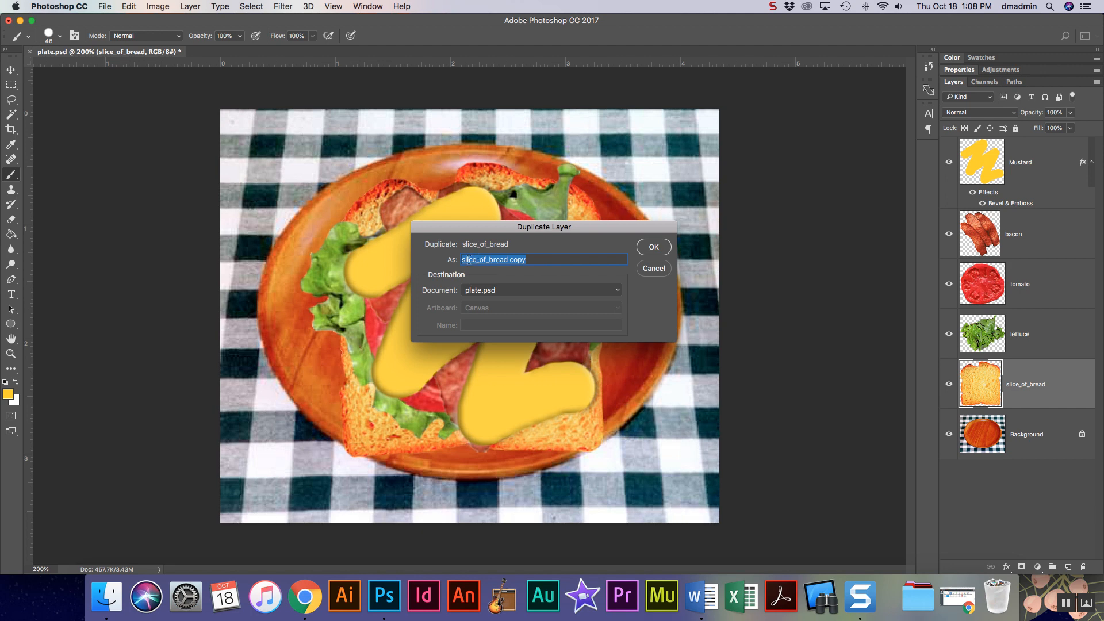
click(653, 247)
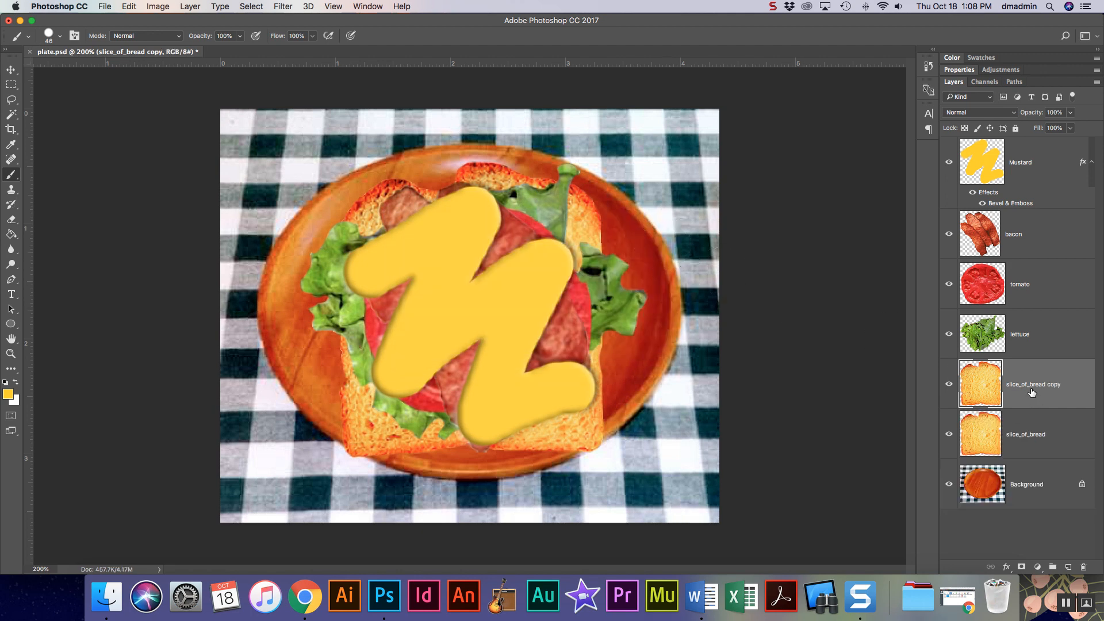
mouse_move(1031, 388)
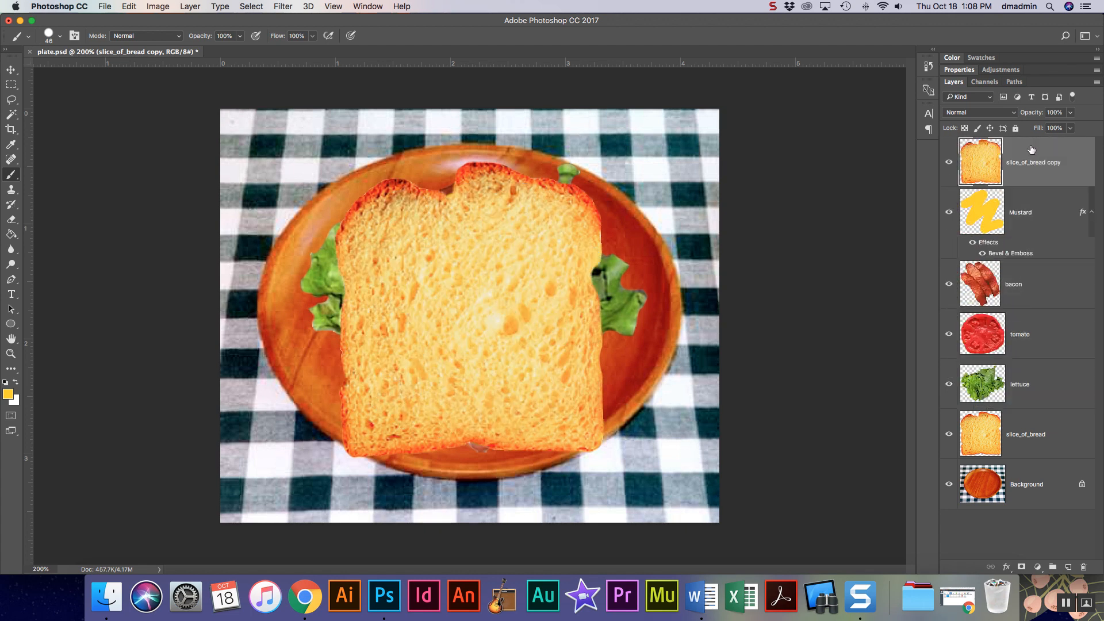
click(12, 70)
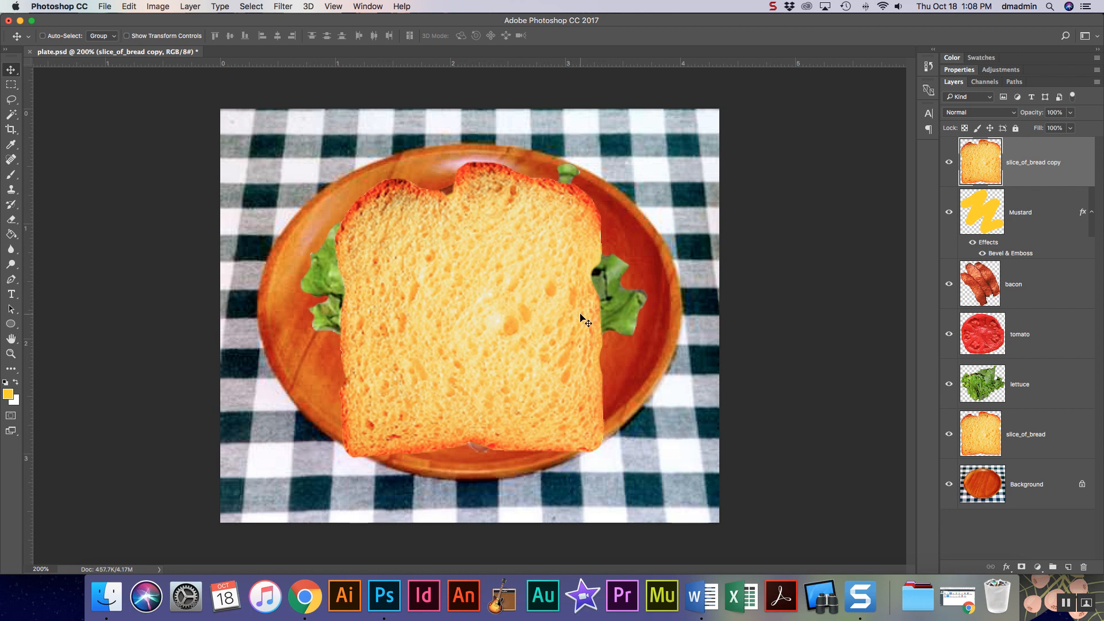
mouse_move(174, 8)
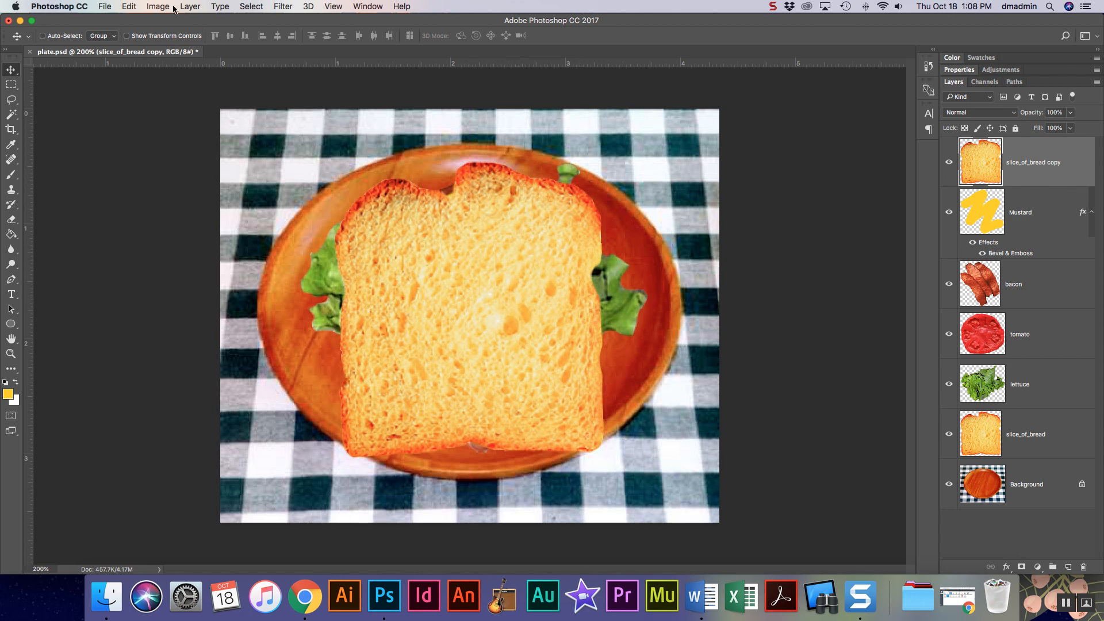
- Free-transform the slice_of_bread copy and rotate it to an angle over the sandwich
click(128, 7)
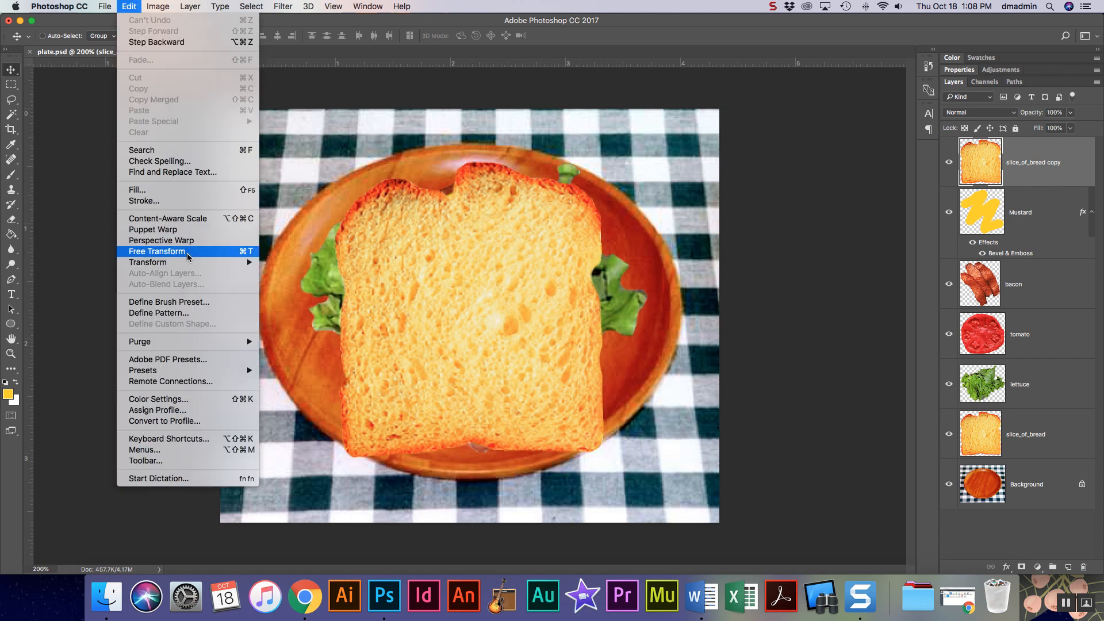
click(156, 252)
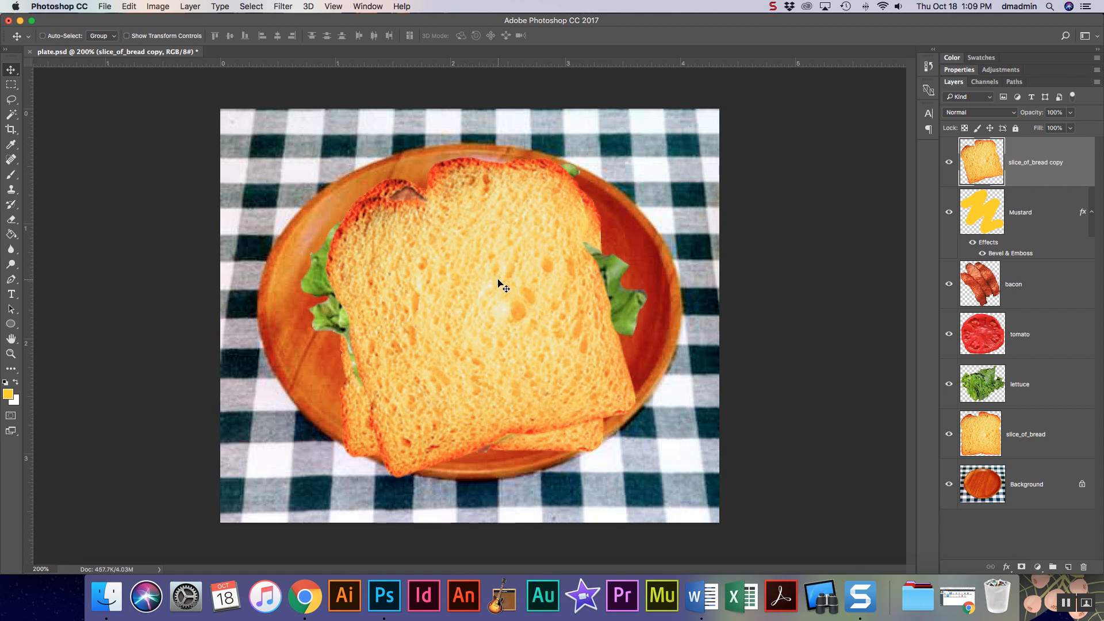
mouse_move(501, 328)
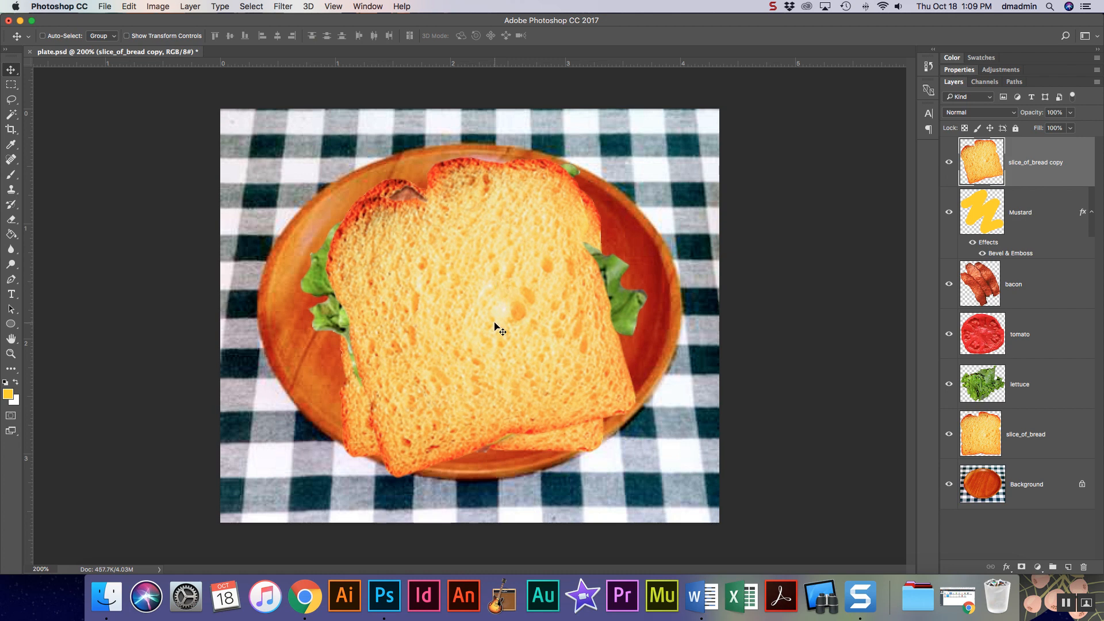
mouse_move(510, 235)
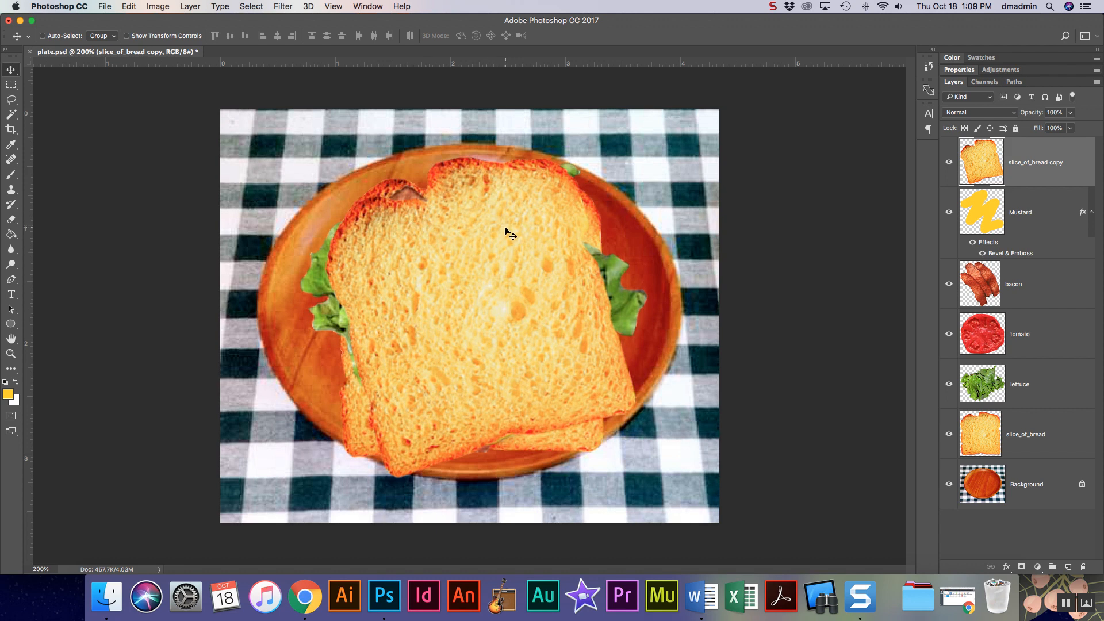
click(10, 262)
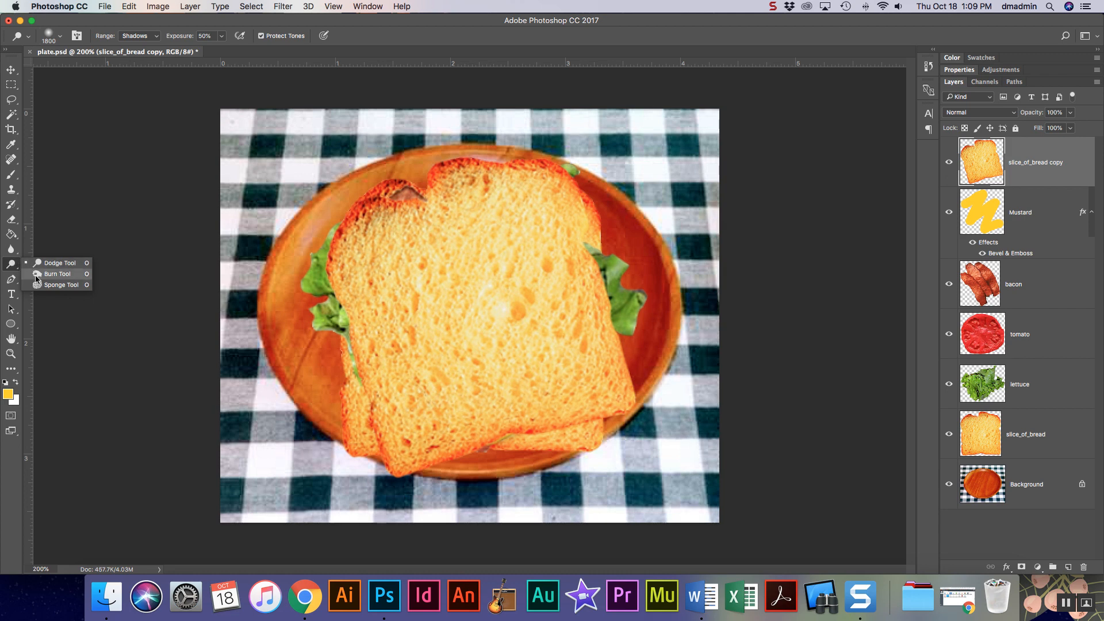
mouse_move(63, 275)
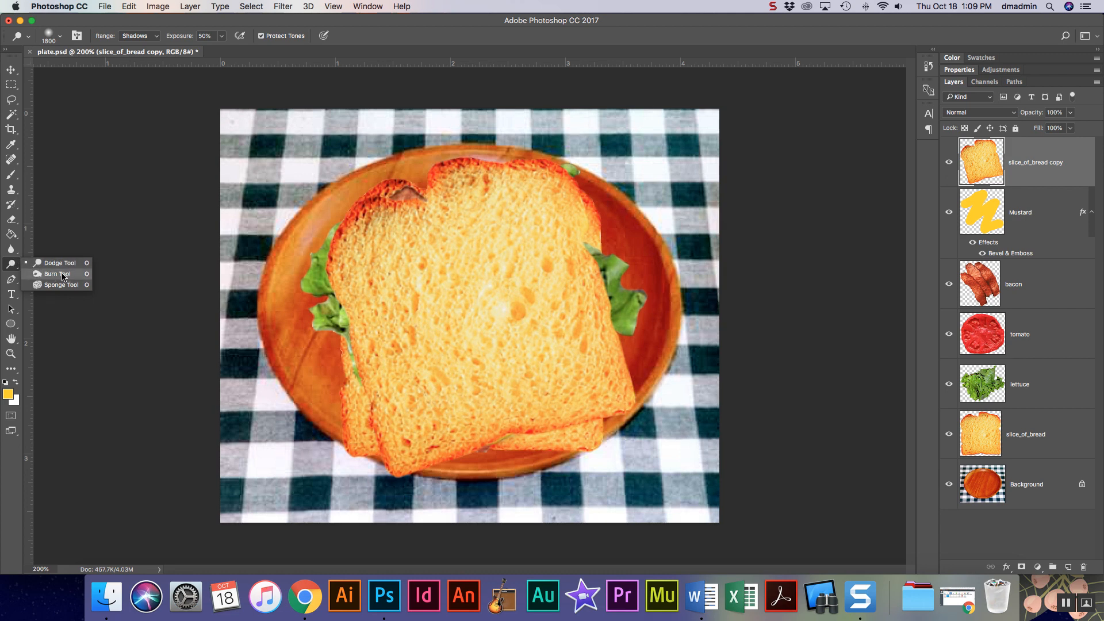
- Burn two dark diagonal grill-mark stripes across the top bread slice with the Burn Tool
click(55, 274)
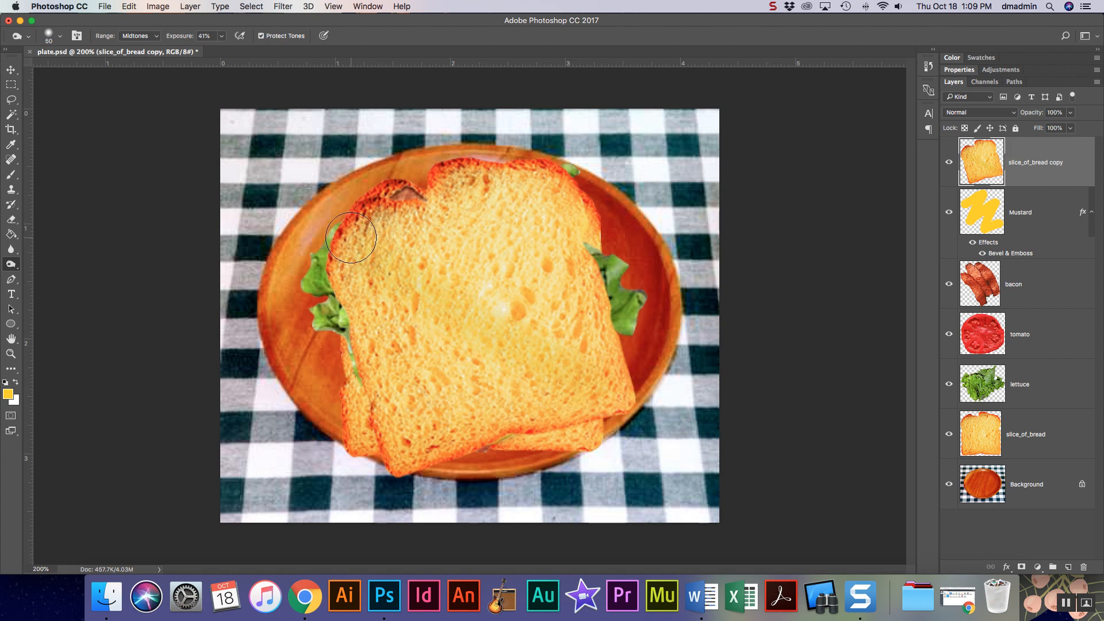
drag(350, 236, 373, 255)
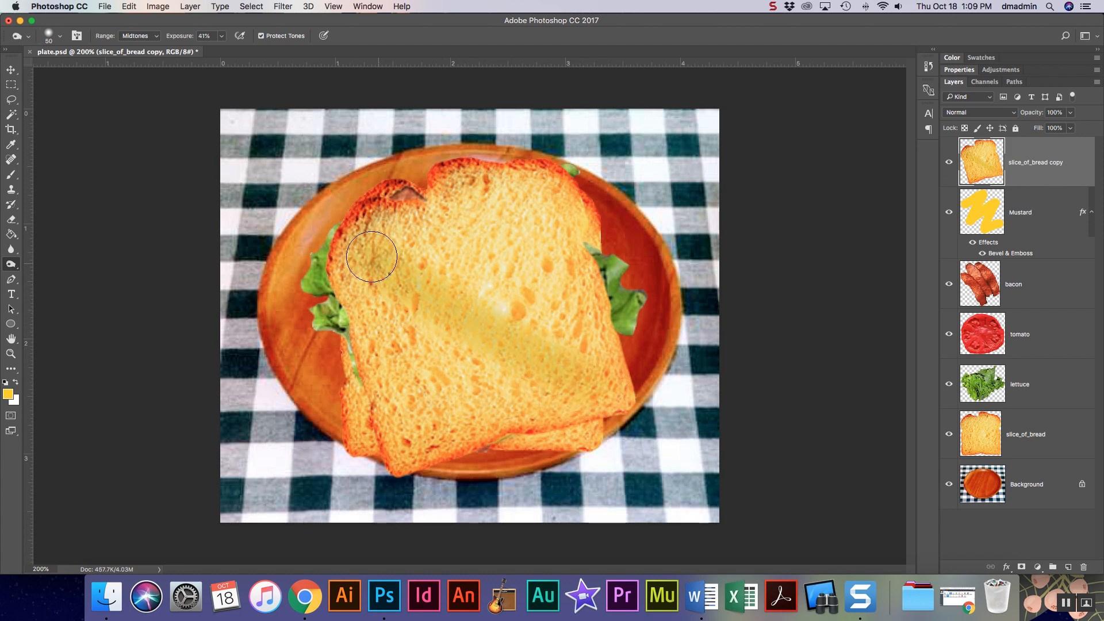
drag(372, 255, 324, 212)
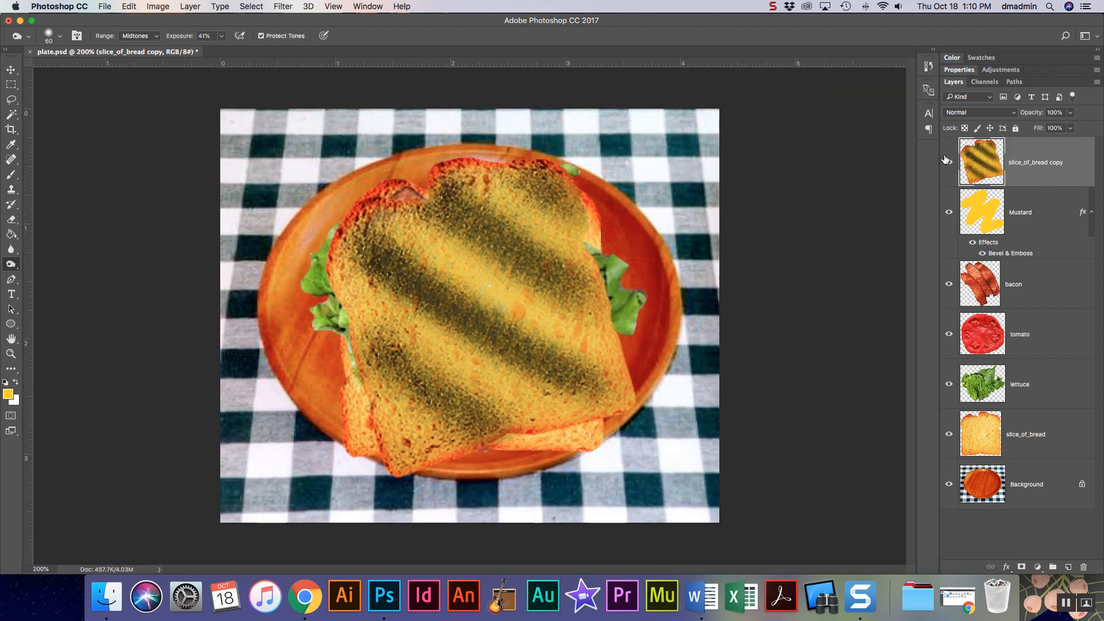
- Hide the top slice, mustard, bacon, tomato and lettuce layers
click(949, 162)
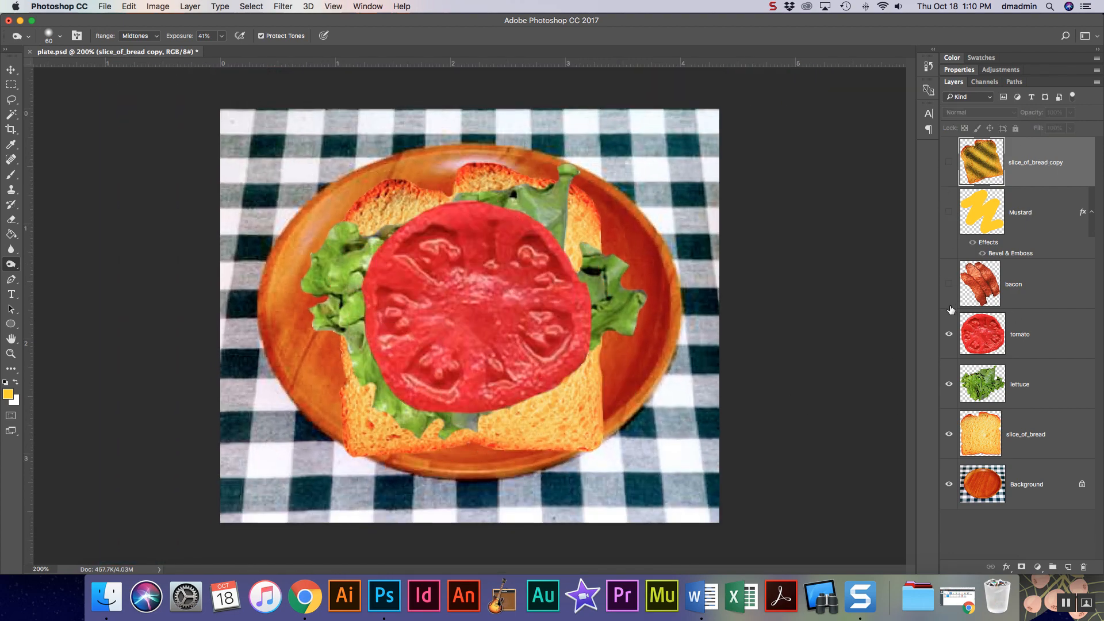
click(949, 333)
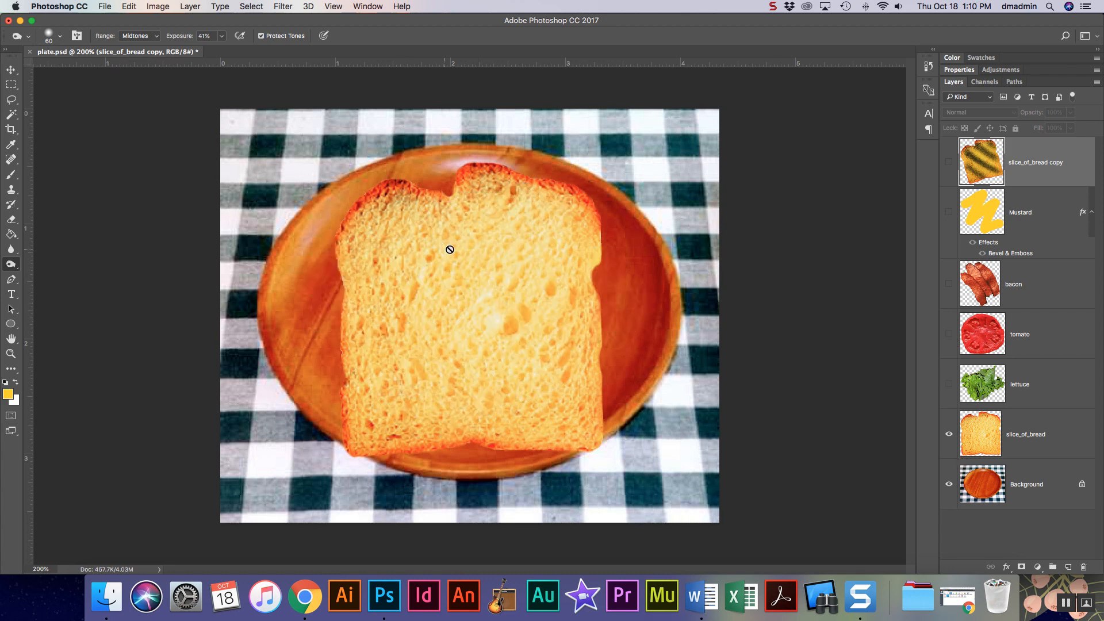
click(12, 70)
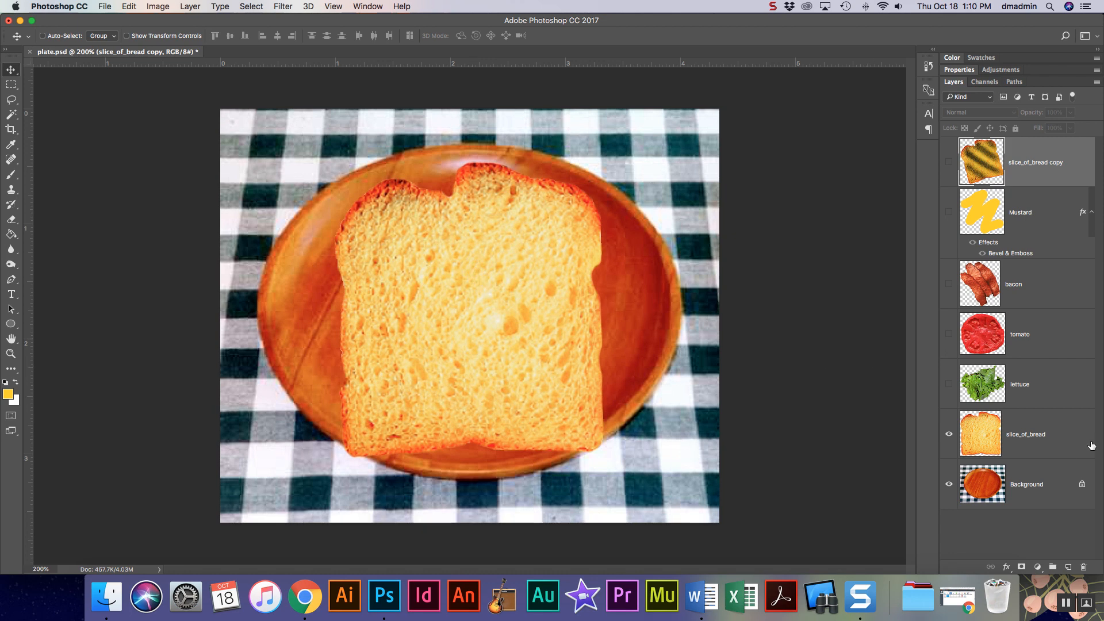
- Add a Drop Shadow layer style to the bottom slice_of_bread
click(1025, 433)
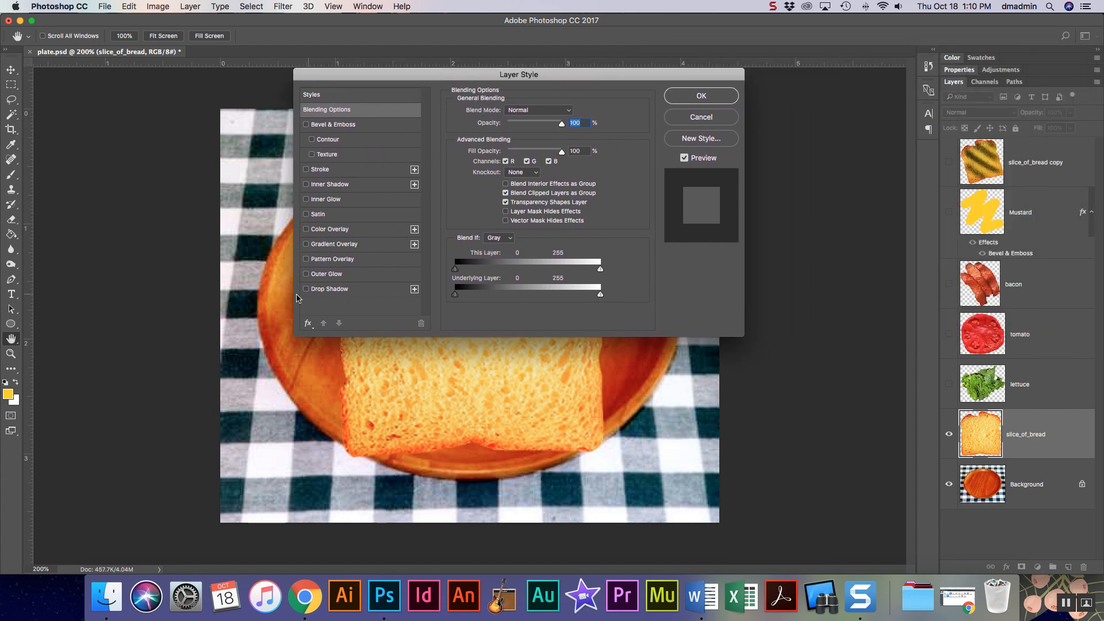
click(306, 289)
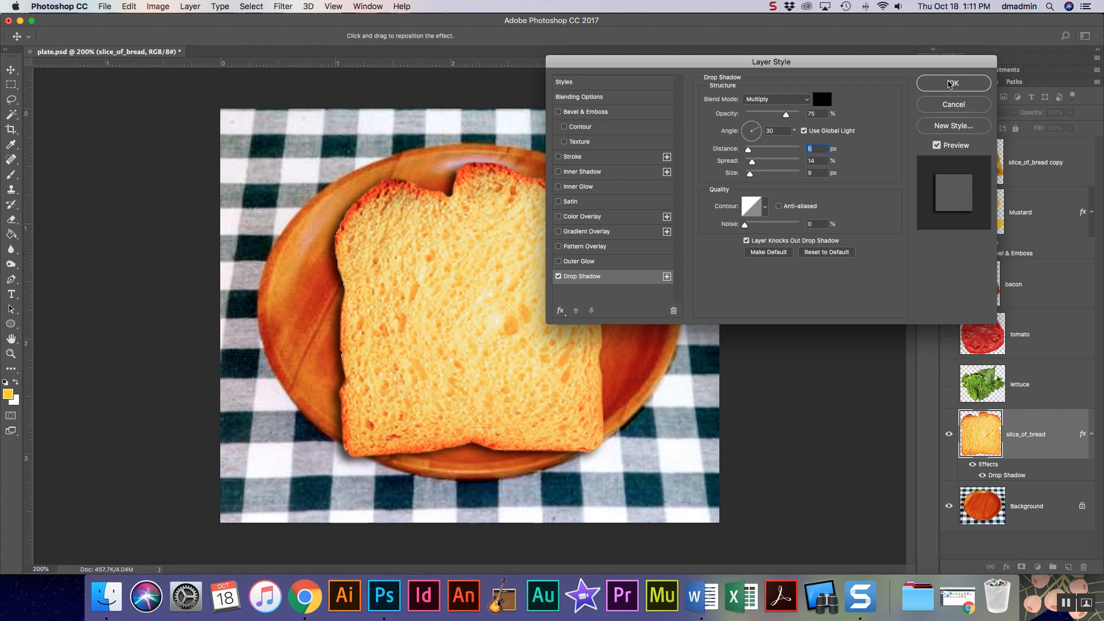
click(952, 83)
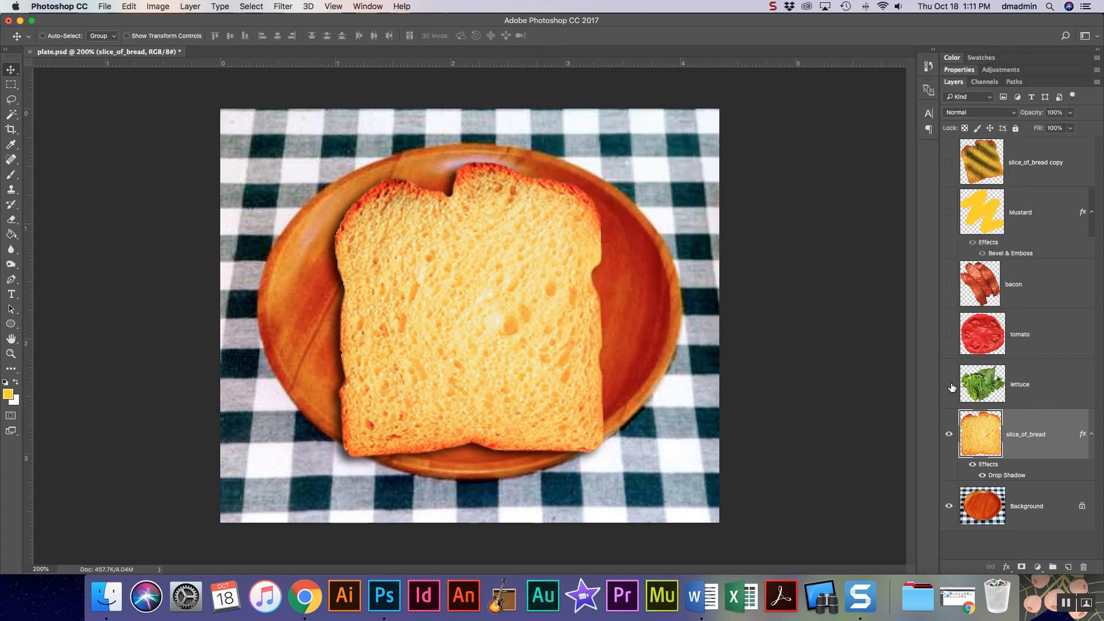
- Add Drop Shadow layer styles to the lettuce and tomato layers
double_click(981, 384)
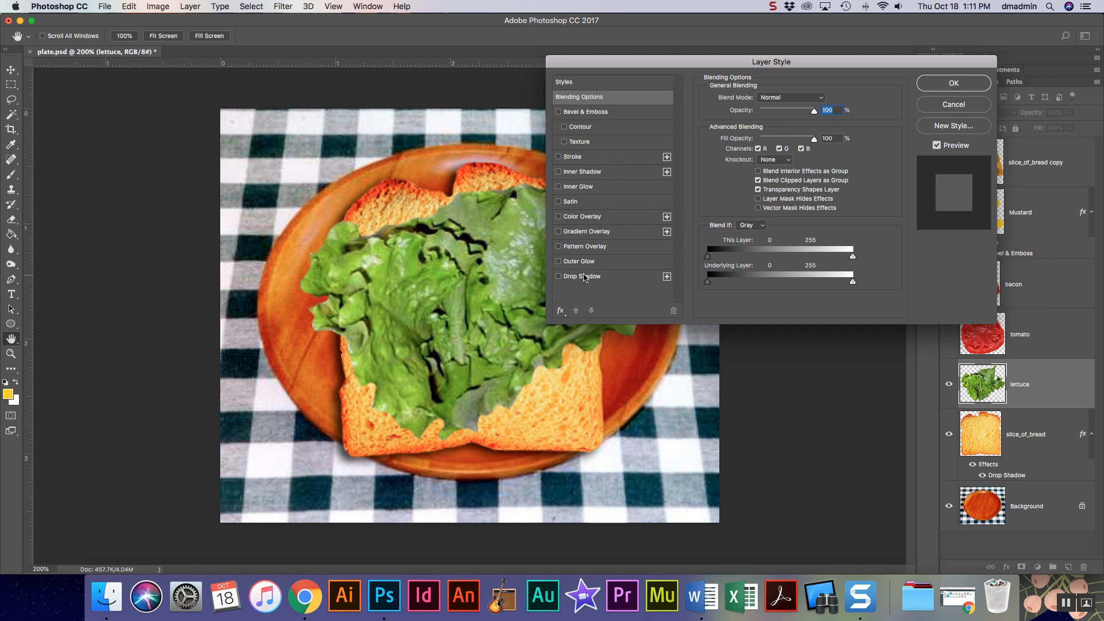
click(560, 276)
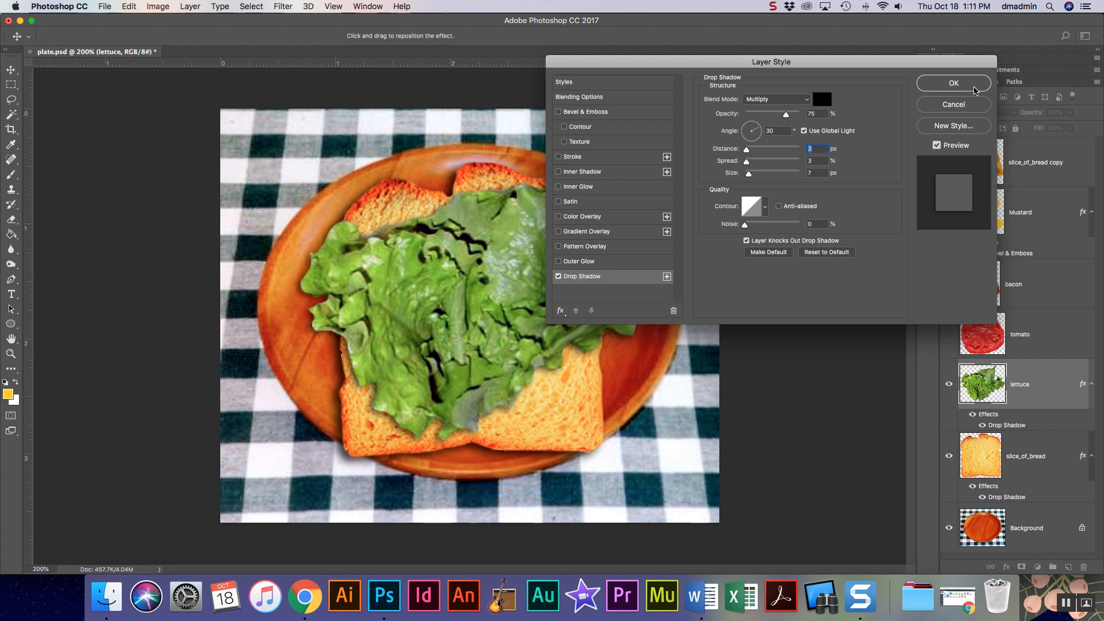
click(954, 82)
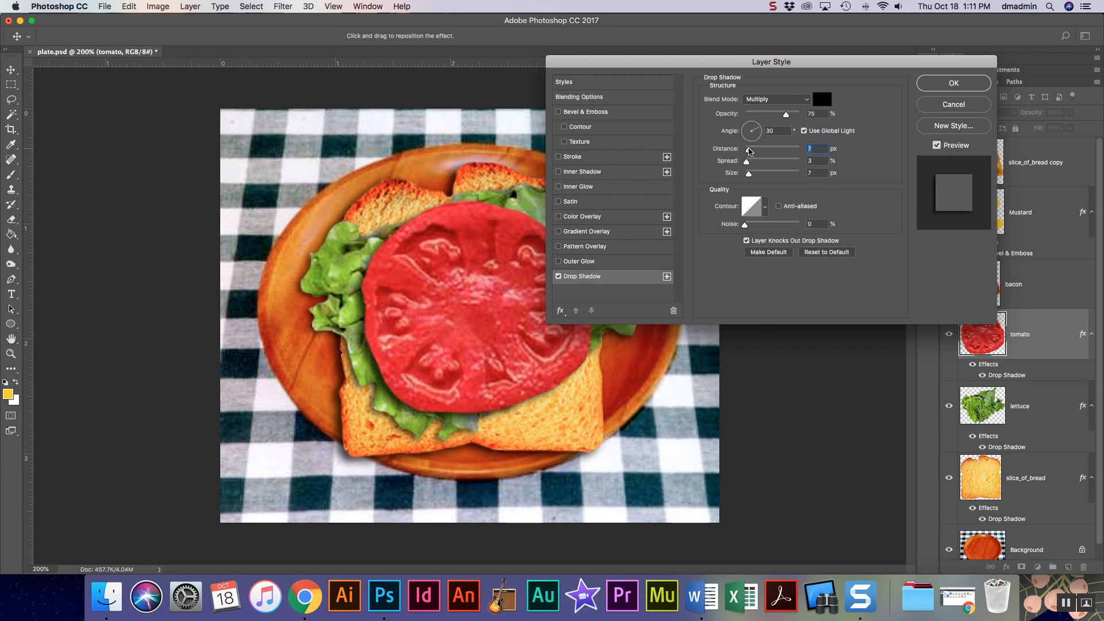
click(953, 83)
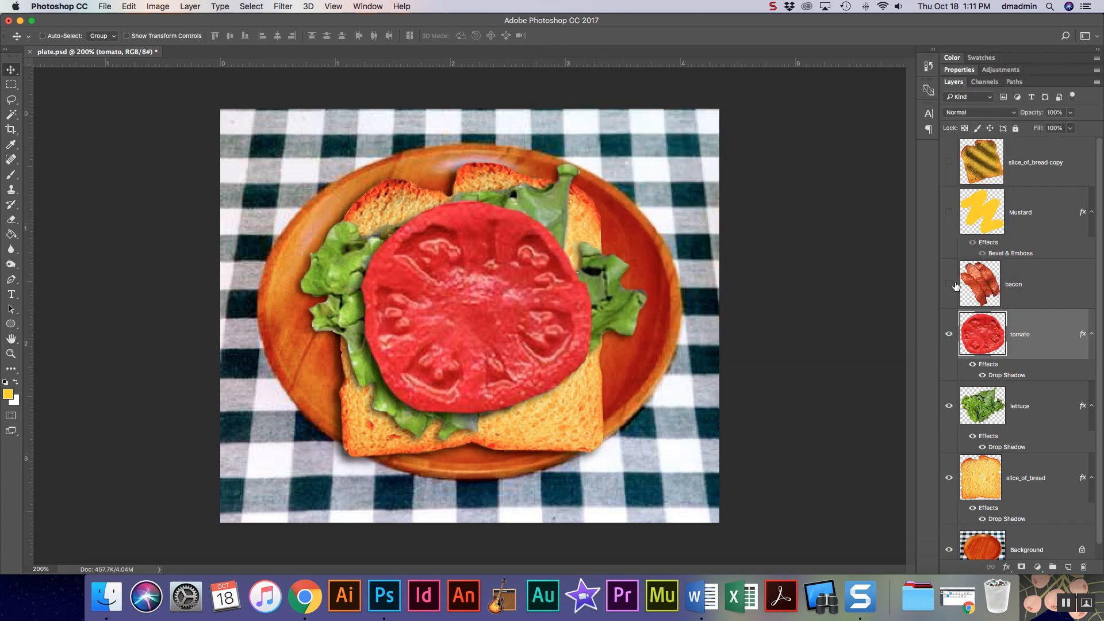
- Add a Drop Shadow layer style to the bacon layer
double_click(981, 284)
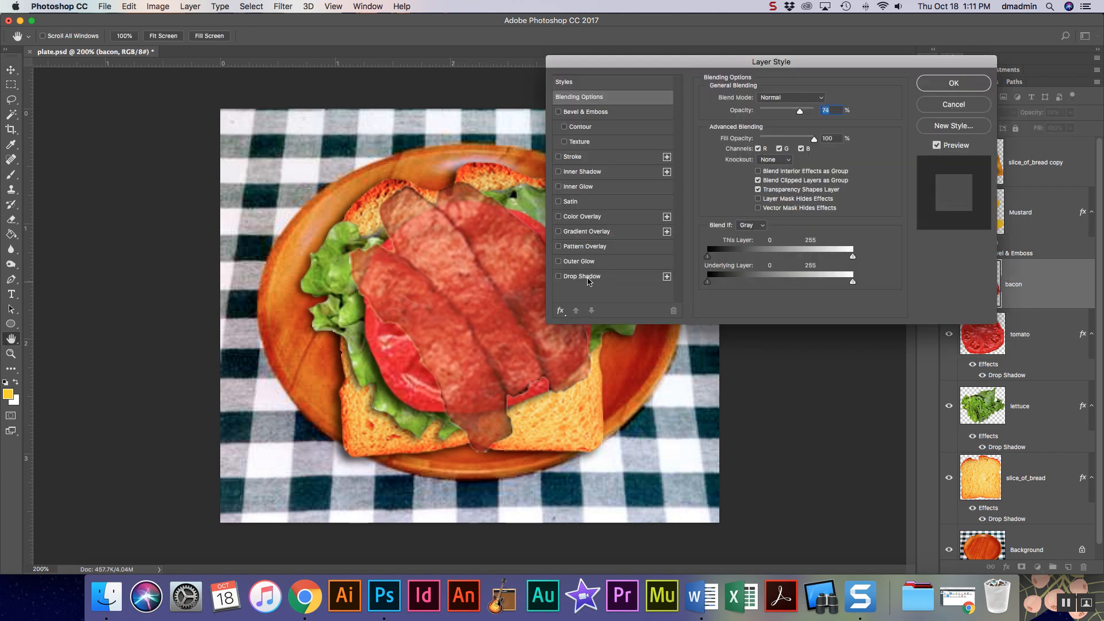
click(559, 277)
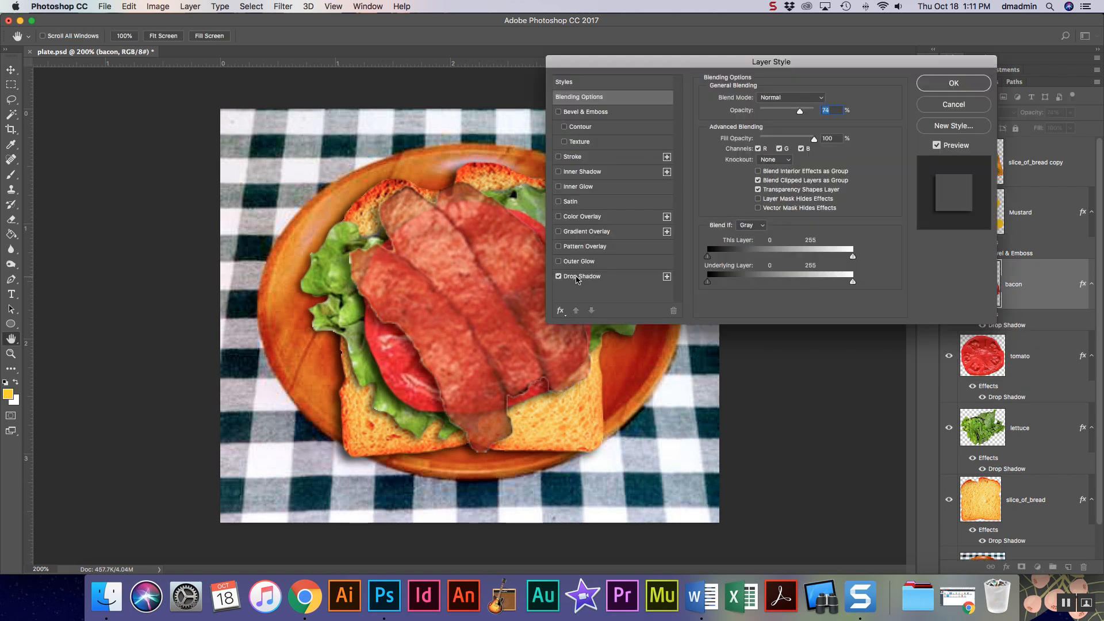
click(582, 276)
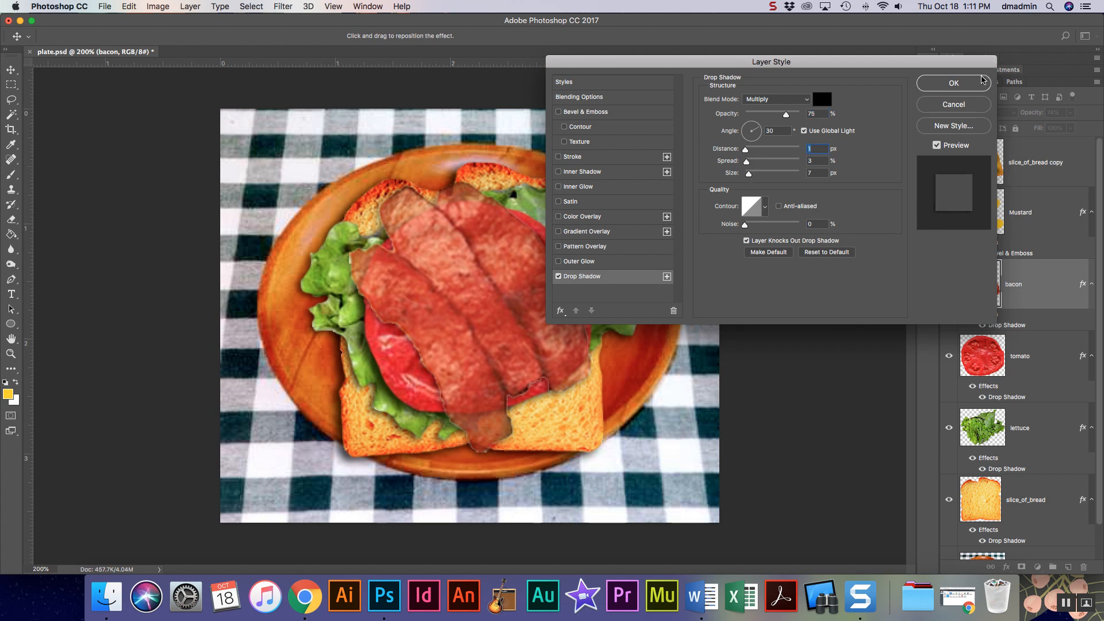
click(954, 83)
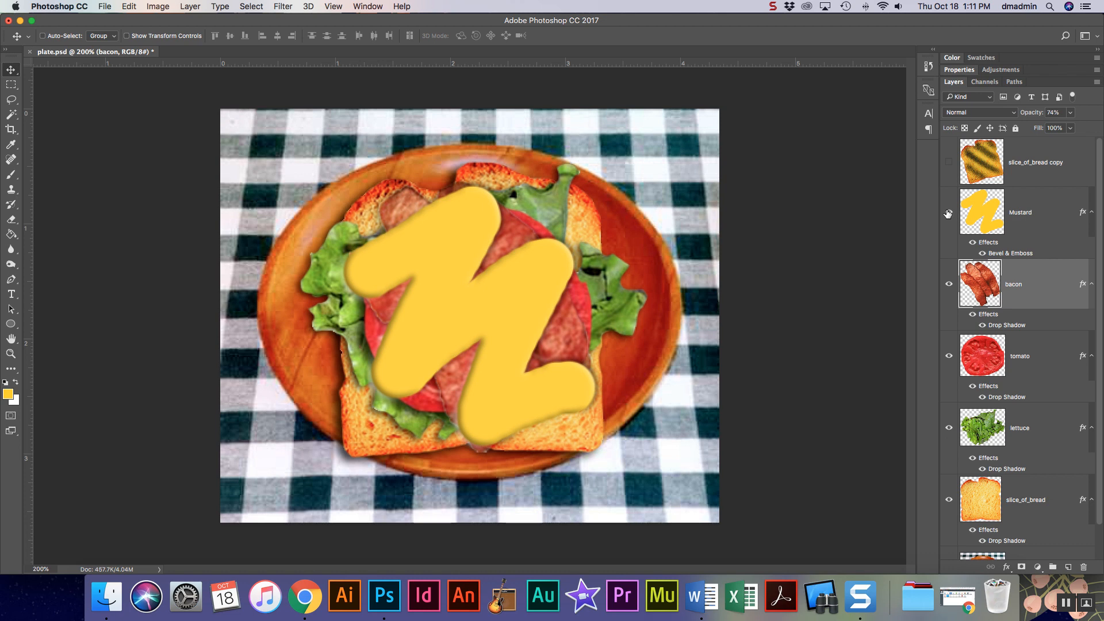
mouse_move(947, 214)
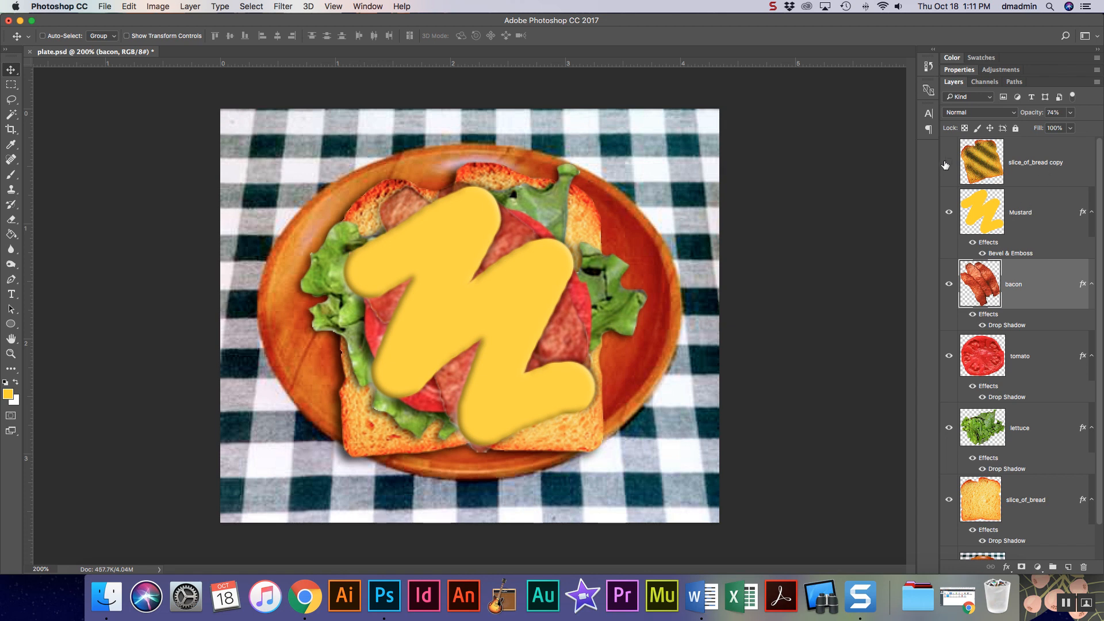
- Add a Drop Shadow layer style to the burnt-striped slice_of_bread copy
double_click(981, 161)
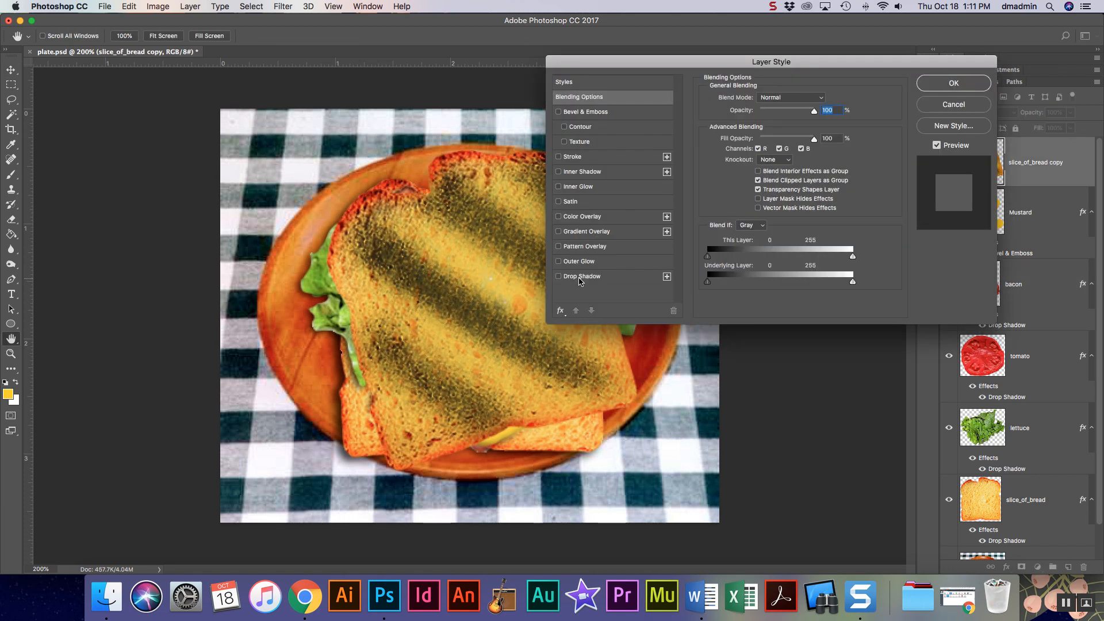
click(559, 276)
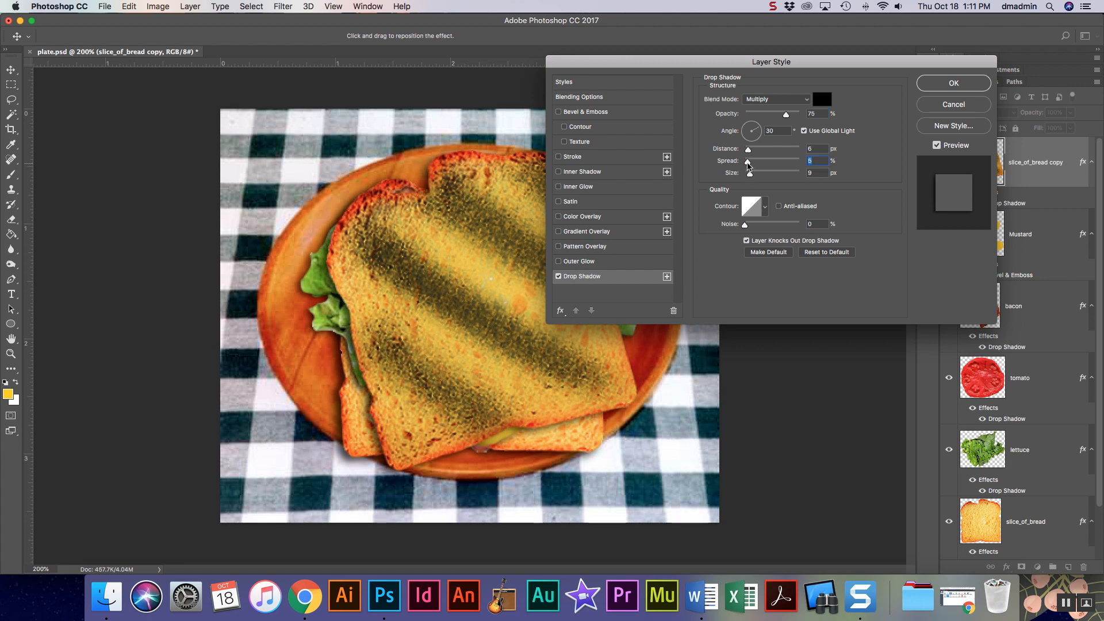
click(953, 82)
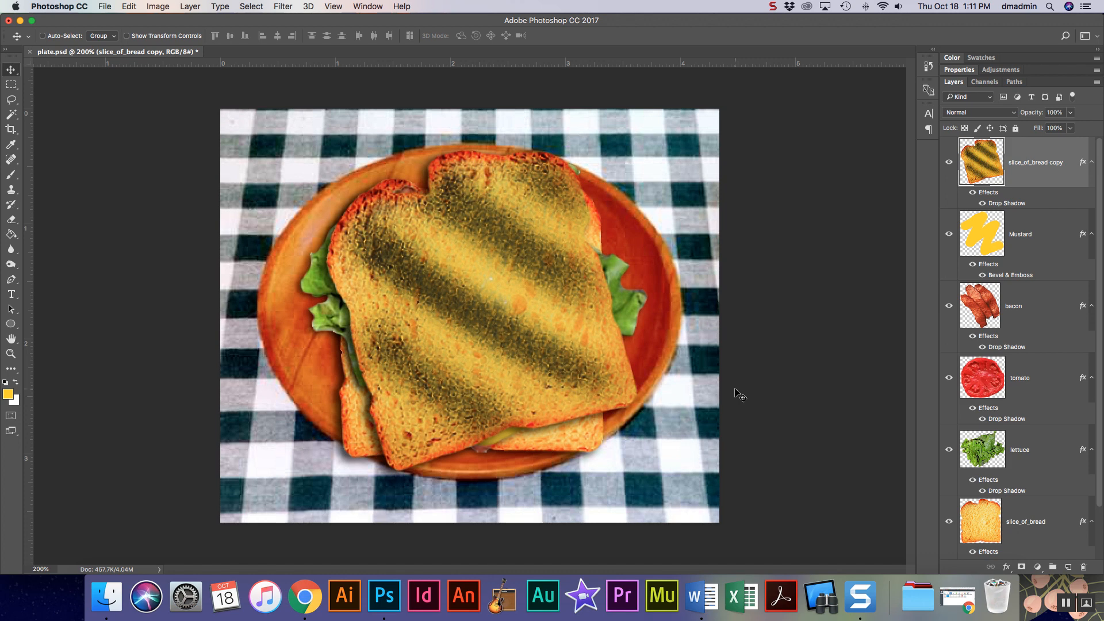
mouse_move(624, 346)
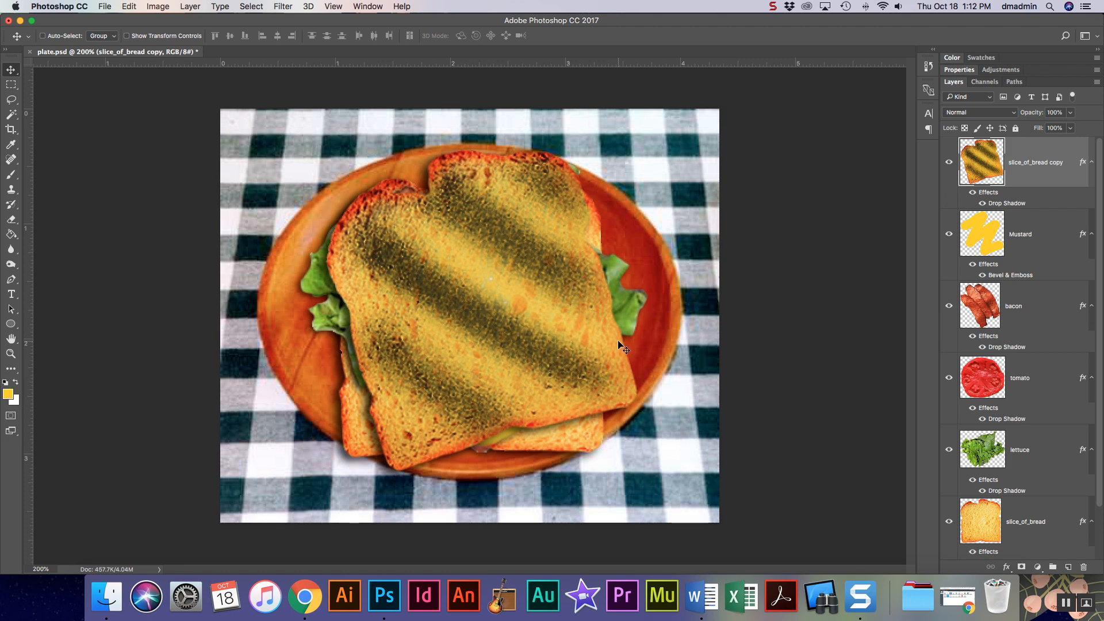